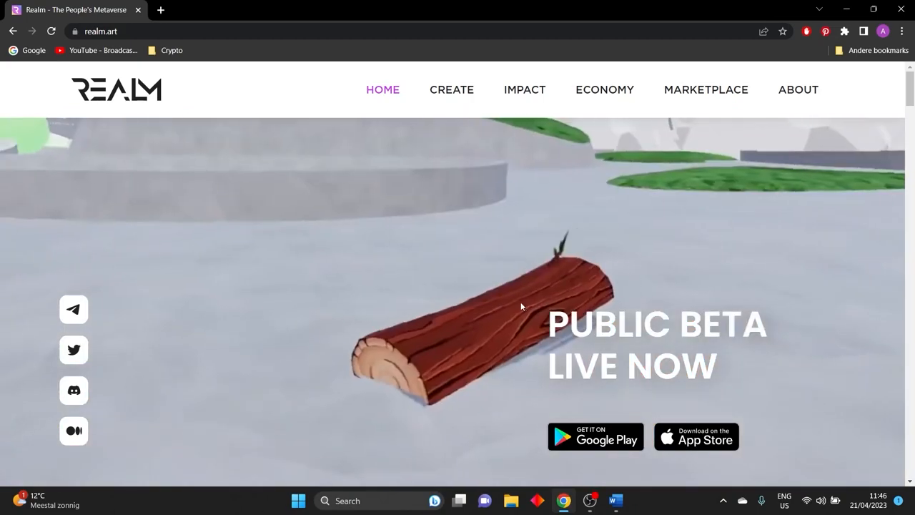
mouse_move(452, 88)
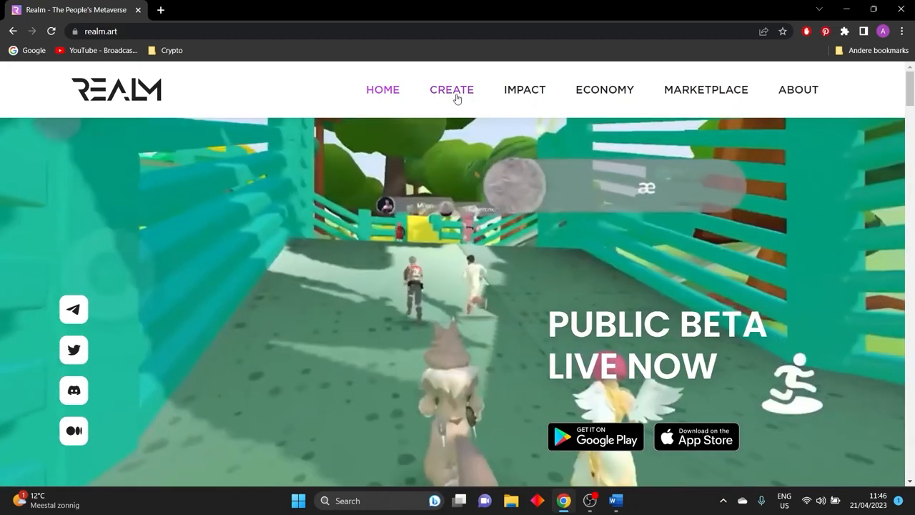
Go to realm.art's Create page and follow the Realm Builder download link to itch.io.
left_click(451, 89)
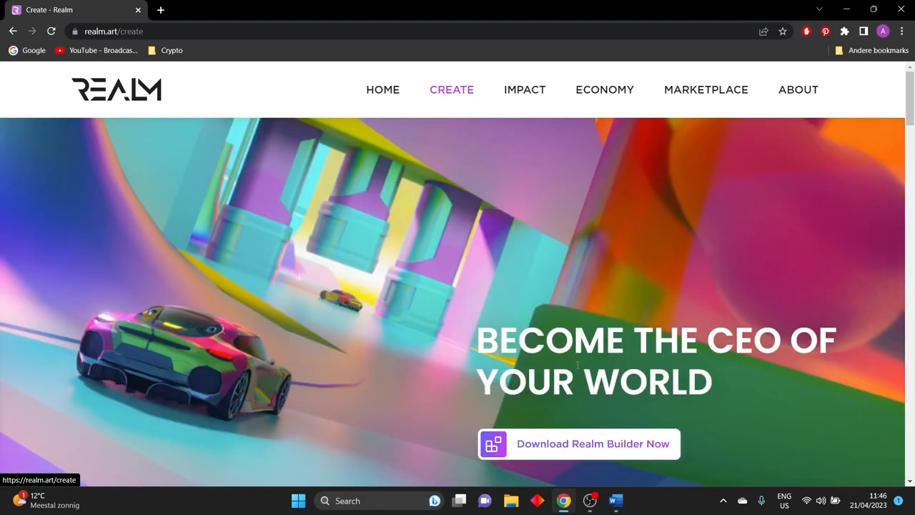
left_click(591, 443)
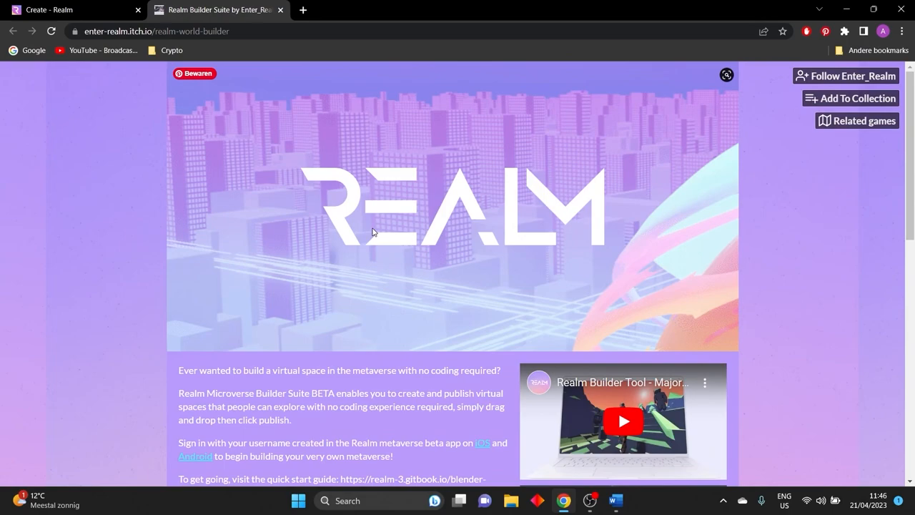
Reach Download Now on the Realm Builder Suite page to get the pay-what-you-want dialog.
scroll("down", 3)
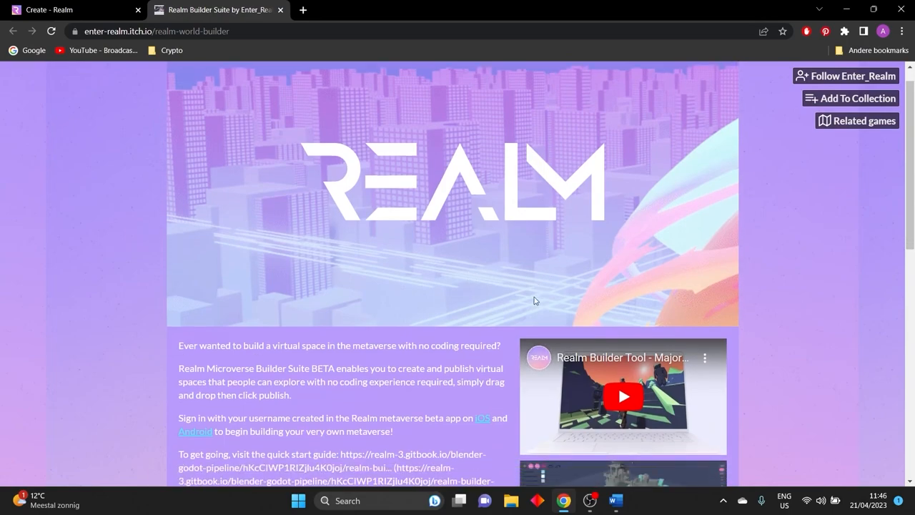
scroll("down", 3)
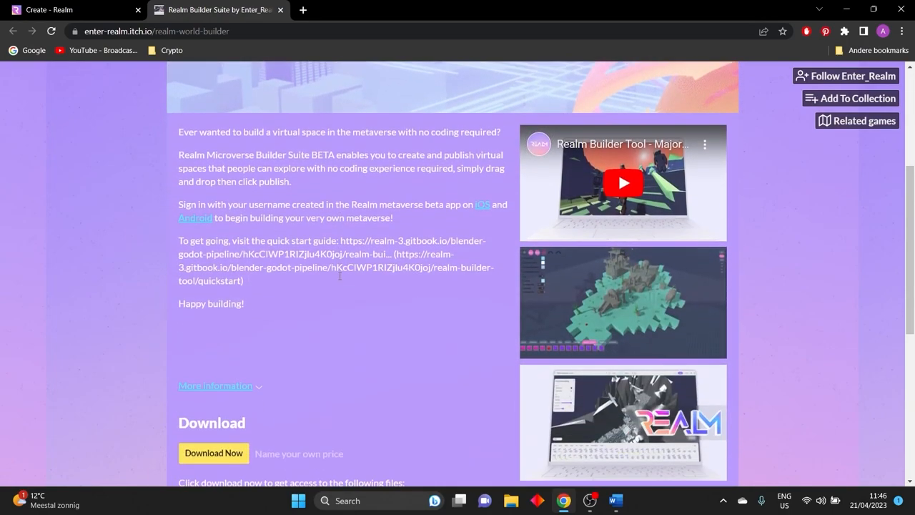
scroll("down", 3)
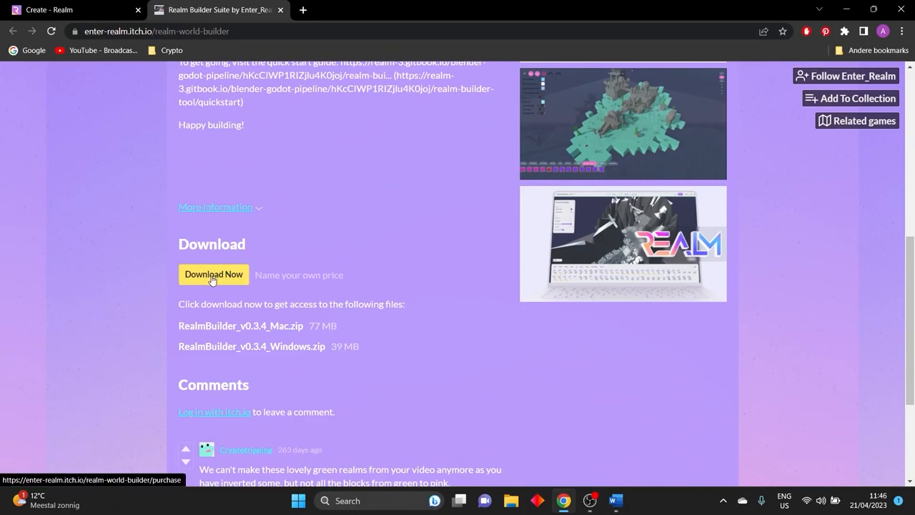
left_click(213, 274)
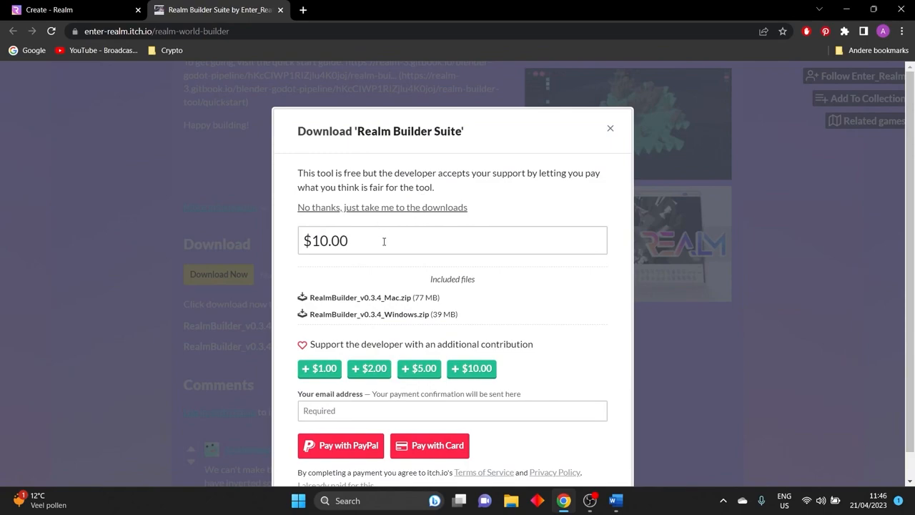
mouse_move(412, 215)
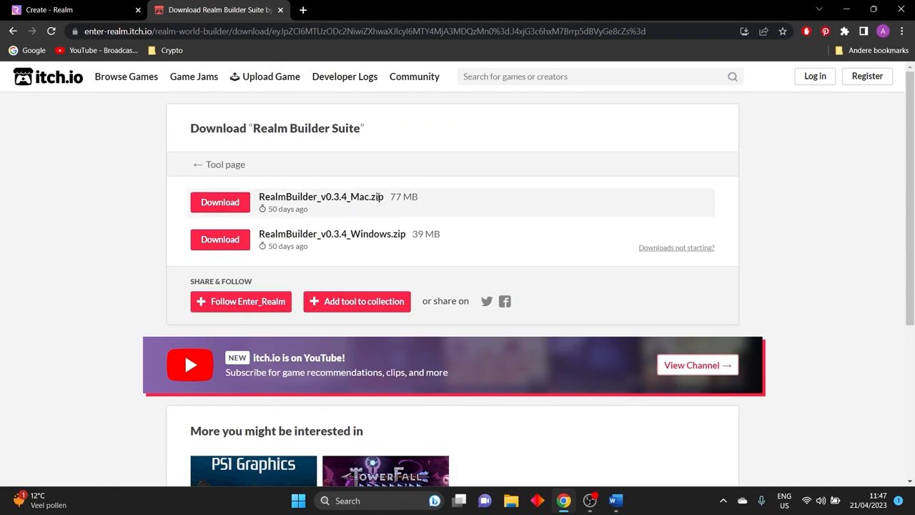
mouse_move(436, 200)
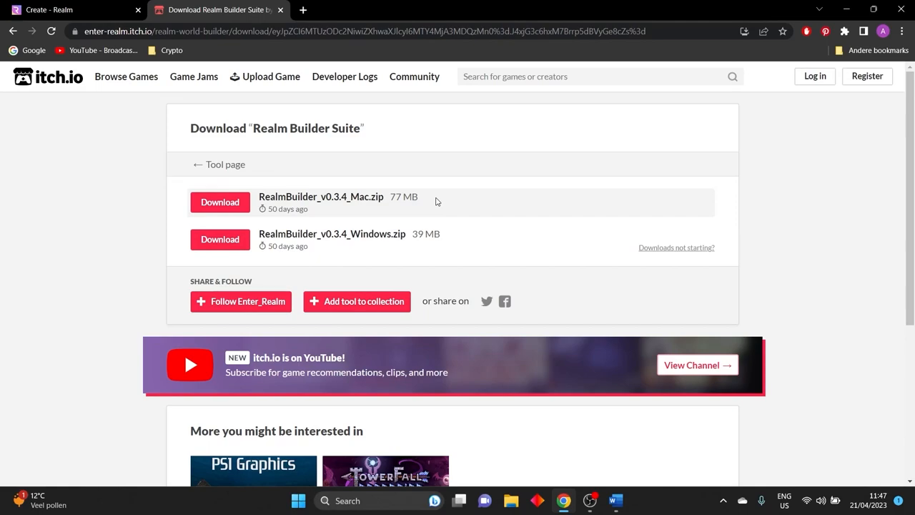
mouse_move(337, 239)
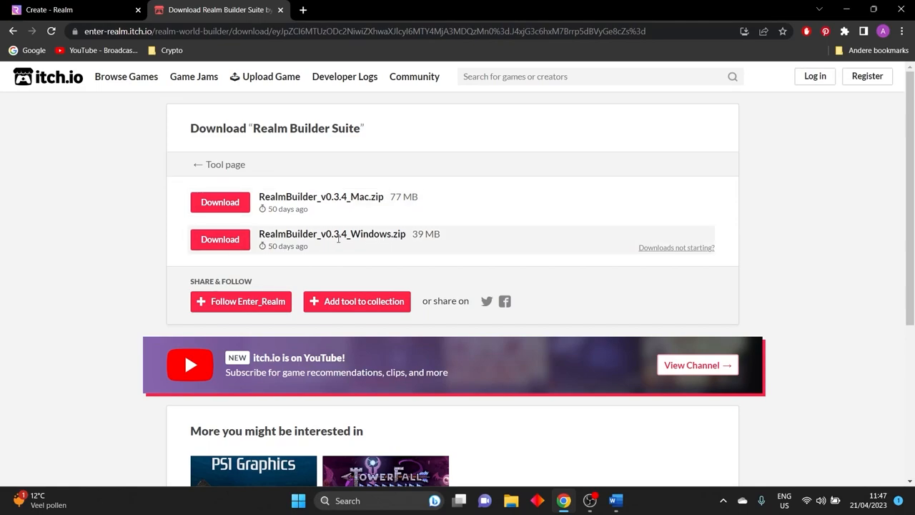
Download RealmBuilder_v0.3.4_Windows.zip and open it from Chrome's download bar.
left_click(220, 239)
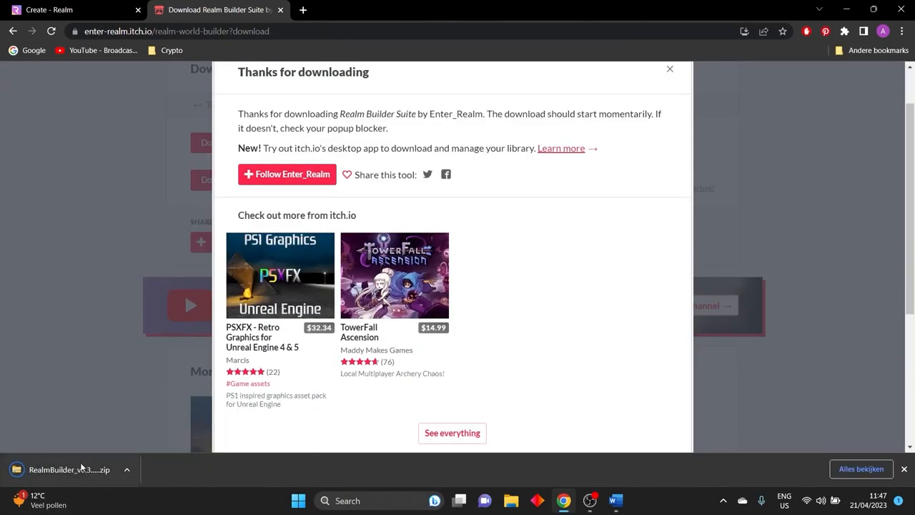
left_click(69, 469)
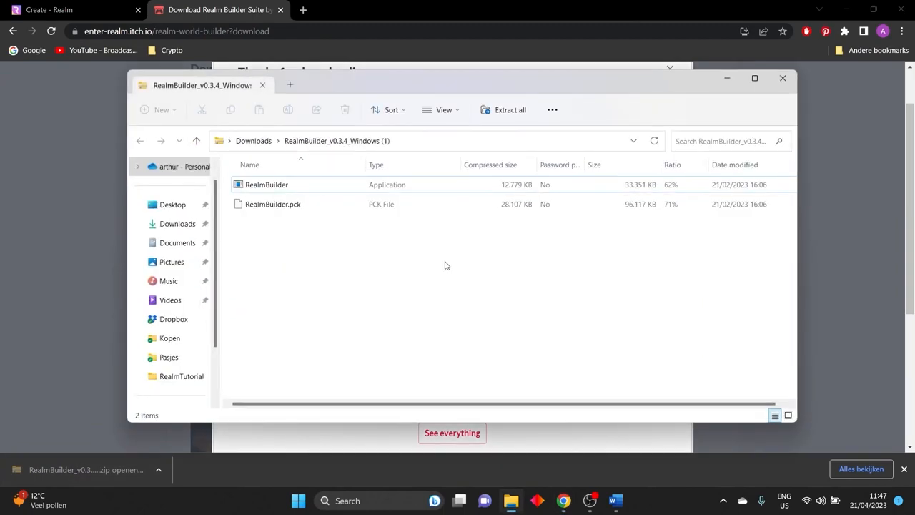
mouse_move(527, 141)
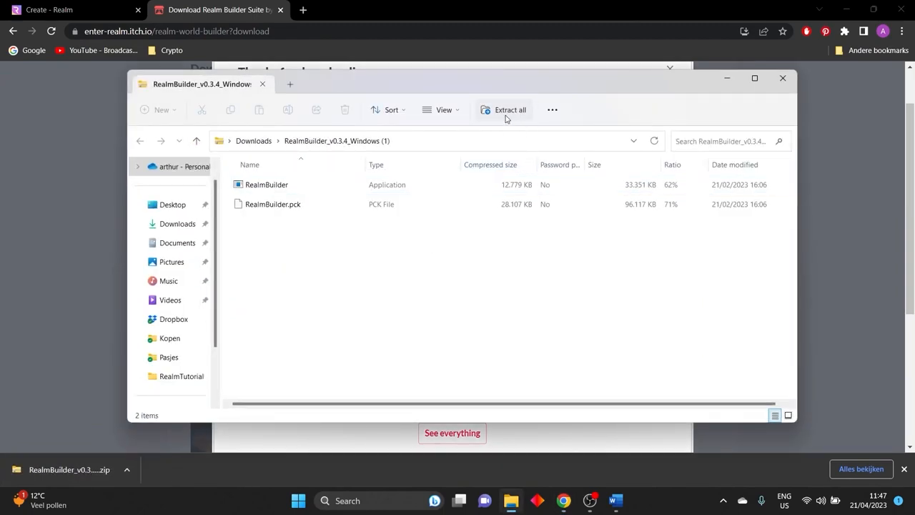
Extract the zip into a new RealmBuilder folder created on the Desktop.
left_click(511, 109)
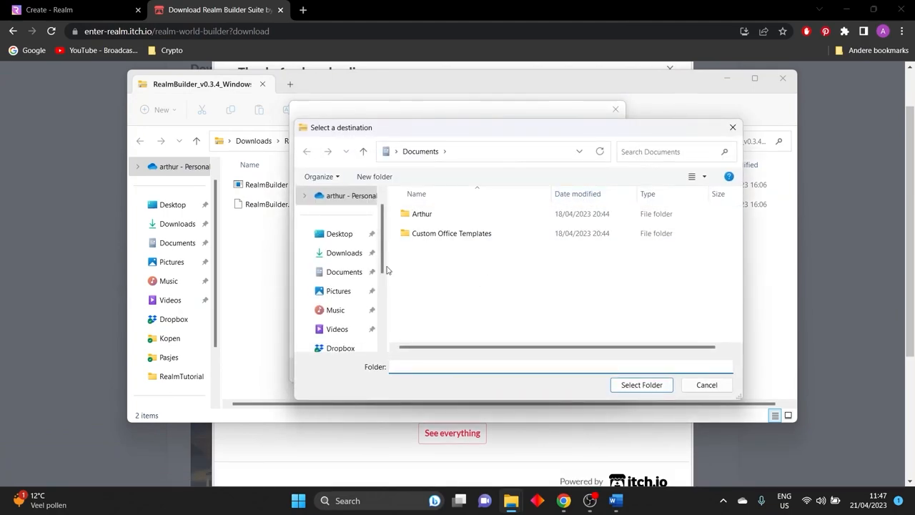
left_click(340, 234)
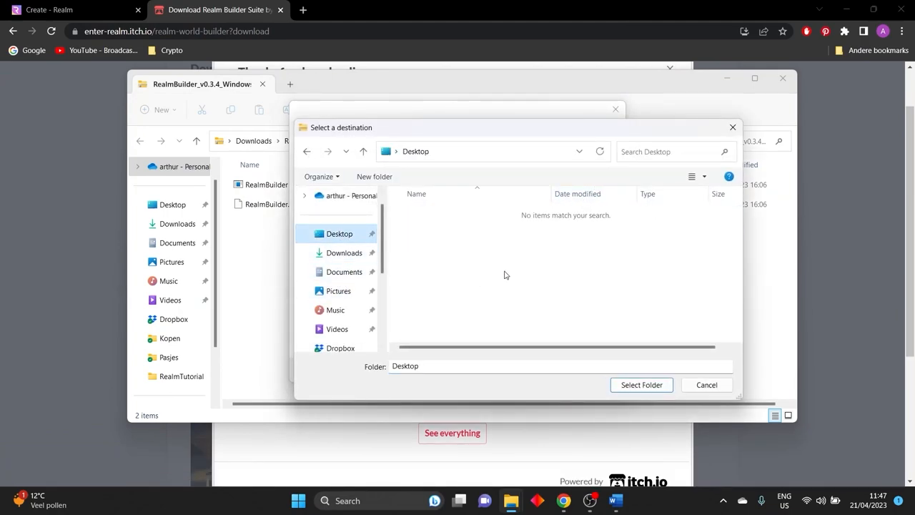
right_click(504, 274)
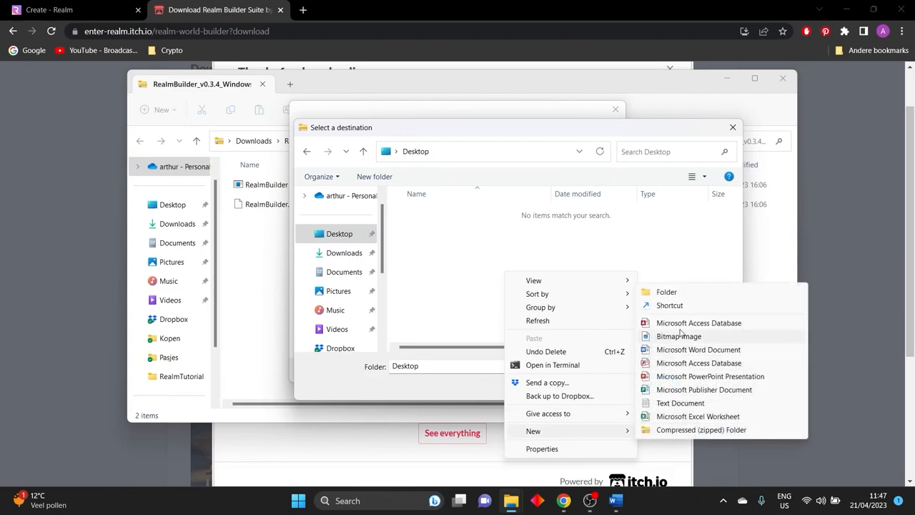
left_click(666, 292)
type("RealmBuilder")
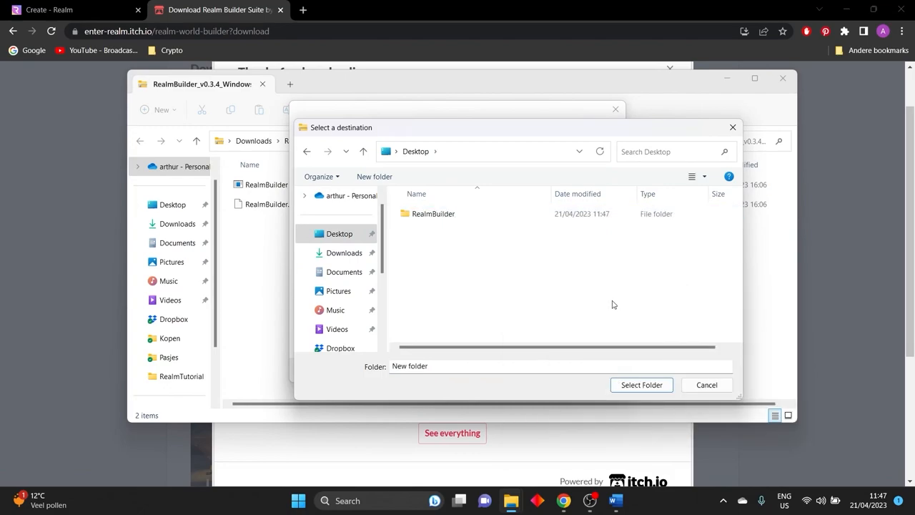
left_click(640, 385)
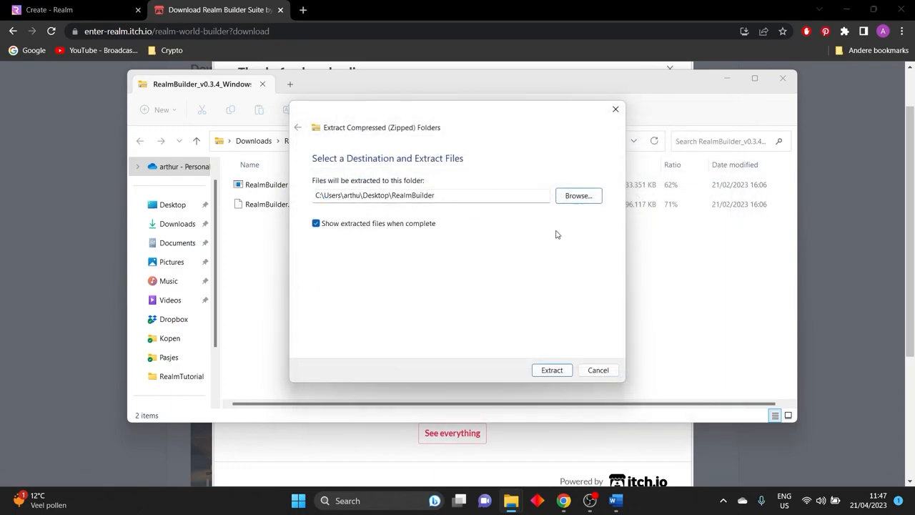
left_click(552, 368)
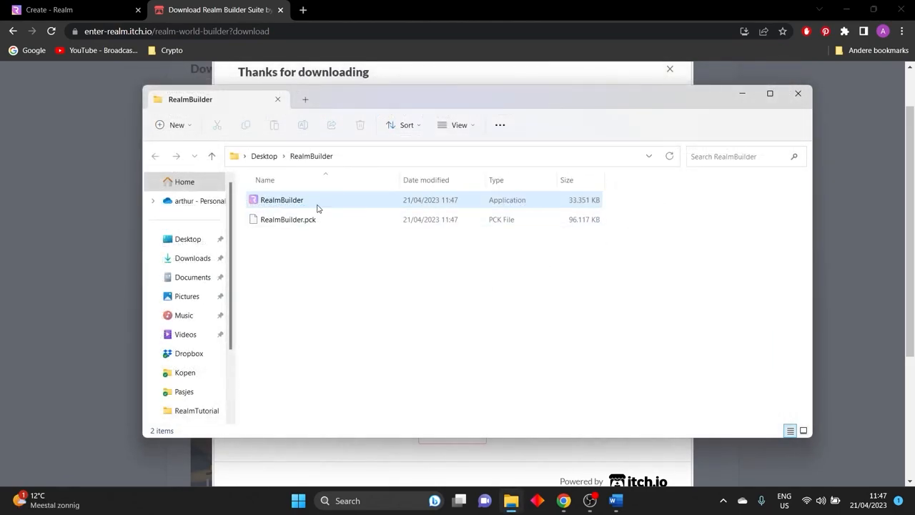
Launch RealmBuilder.exe, allowing it past the SmartScreen warning via More info > Run anyway.
left_click(281, 200)
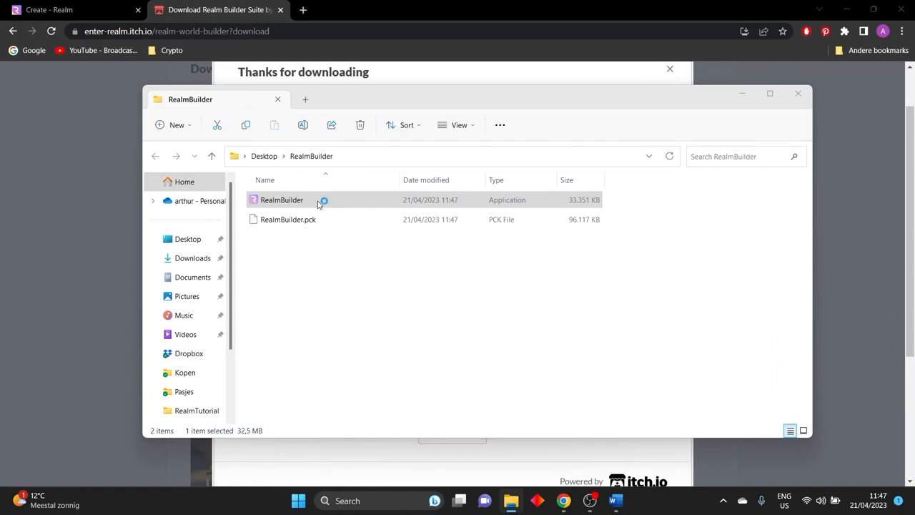
double_click(280, 201)
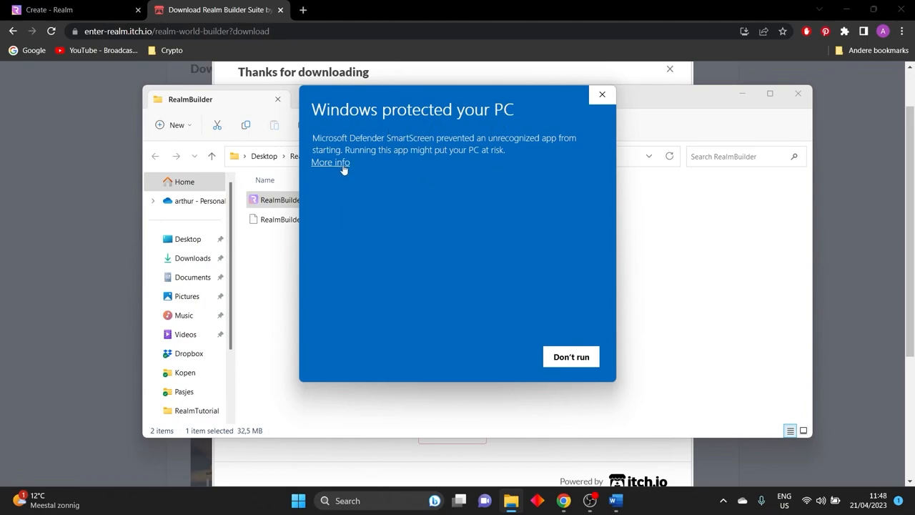
mouse_move(350, 165)
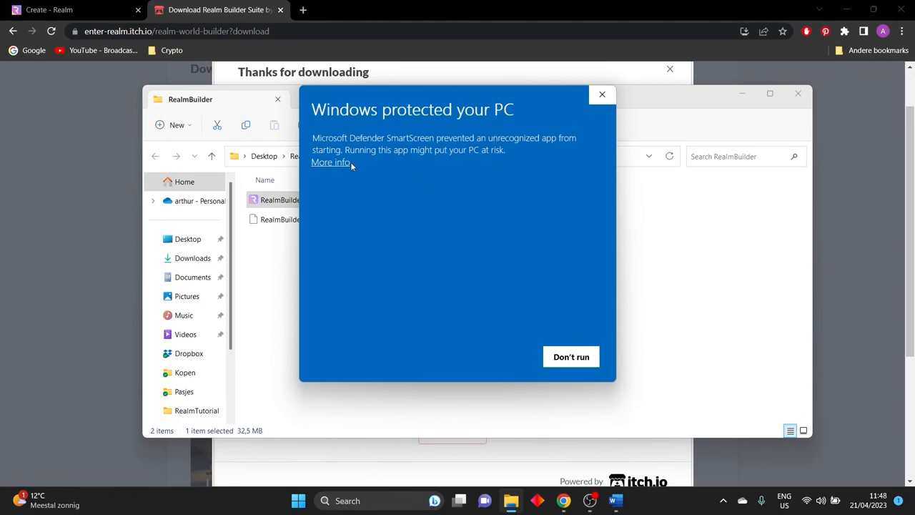
mouse_move(386, 207)
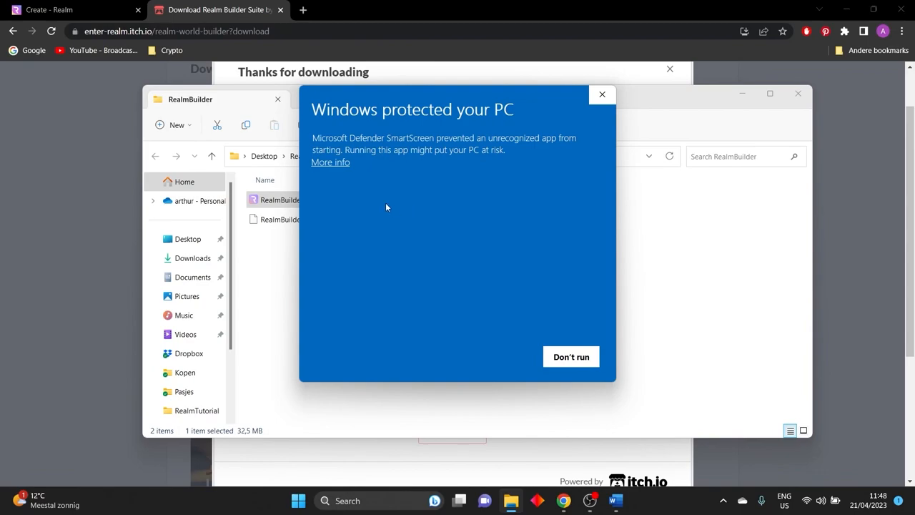
mouse_move(331, 162)
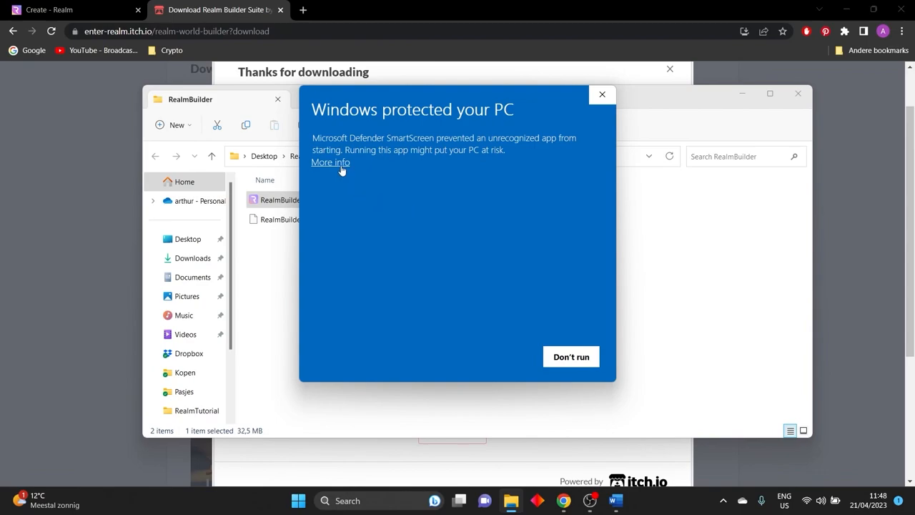
left_click(330, 163)
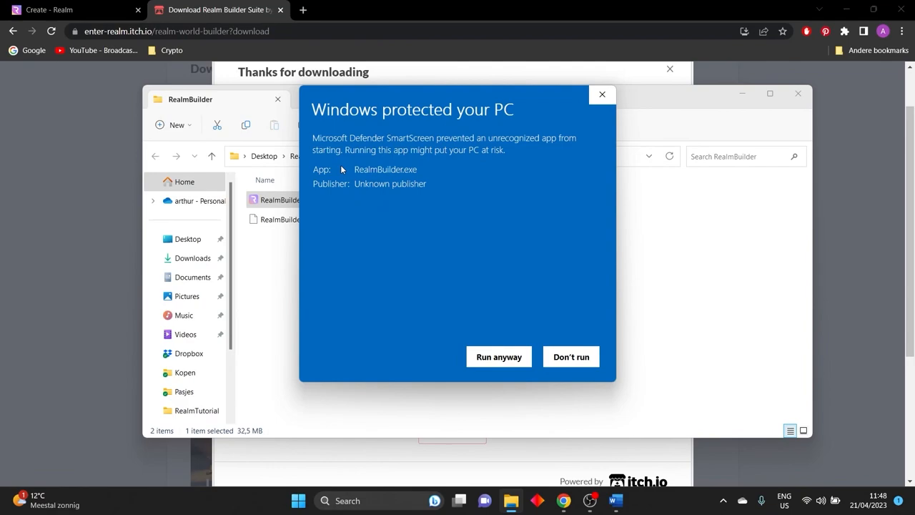
left_click(498, 356)
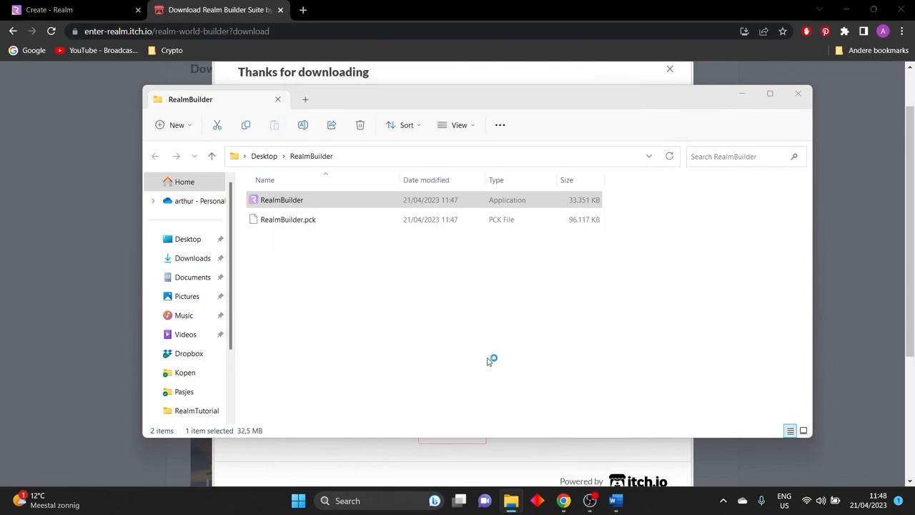
double_click(282, 200)
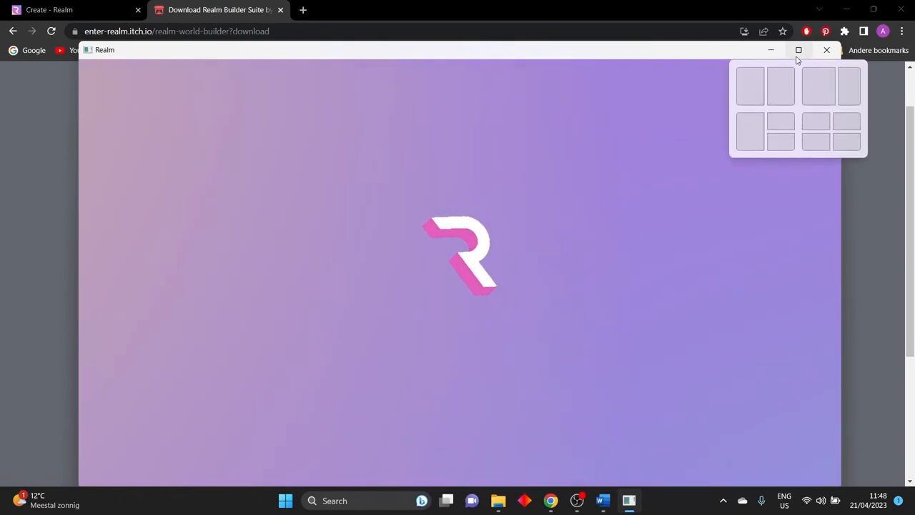
Maximize the Realm Builder window while it loads the realms list.
left_click(797, 50)
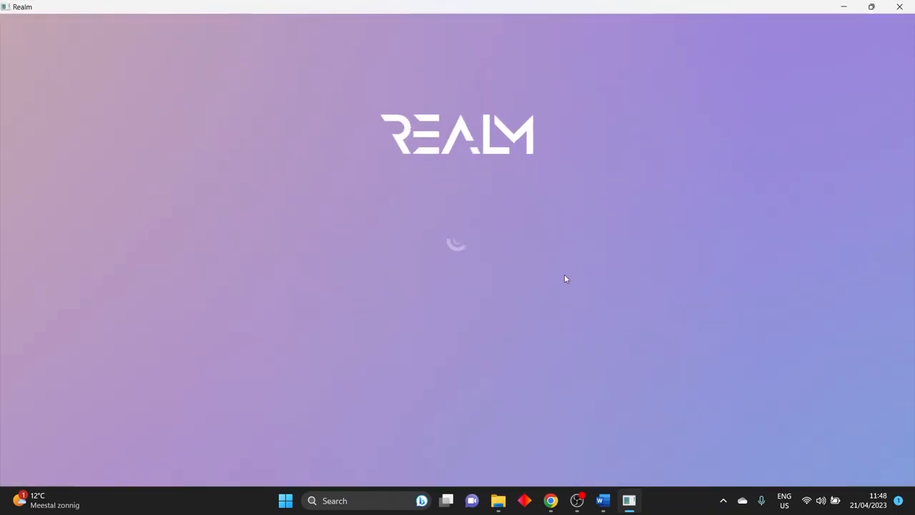
mouse_move(526, 260)
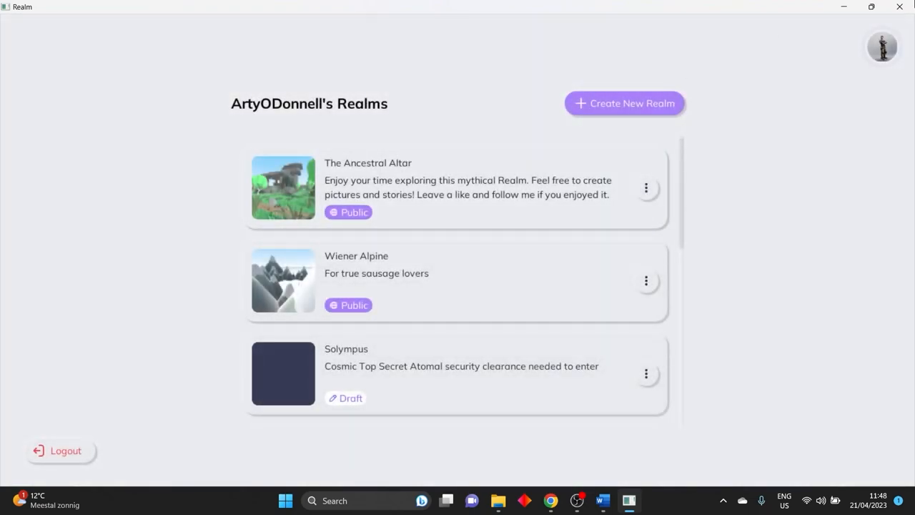
mouse_move(66, 450)
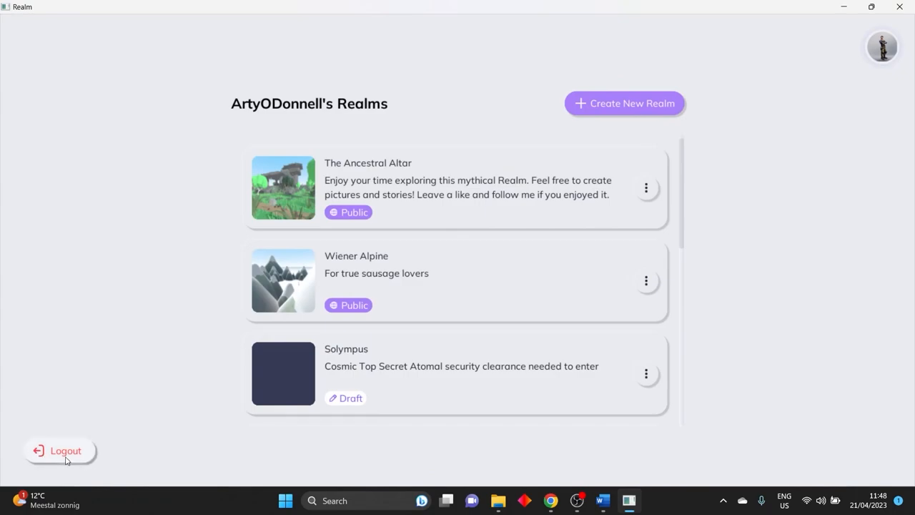
left_click(60, 451)
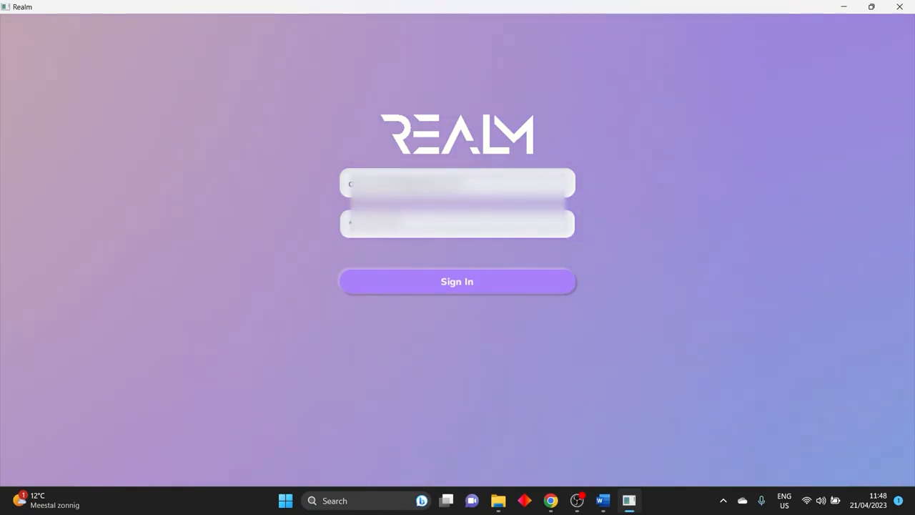
left_click(458, 281)
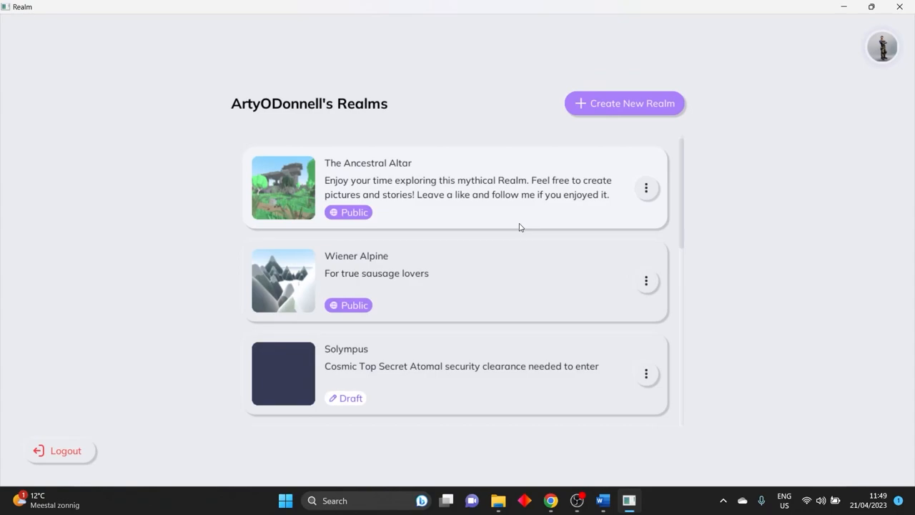
Scroll the realms list to the bottom to reveal the two Untitled Realm drafts.
scroll("down", 3)
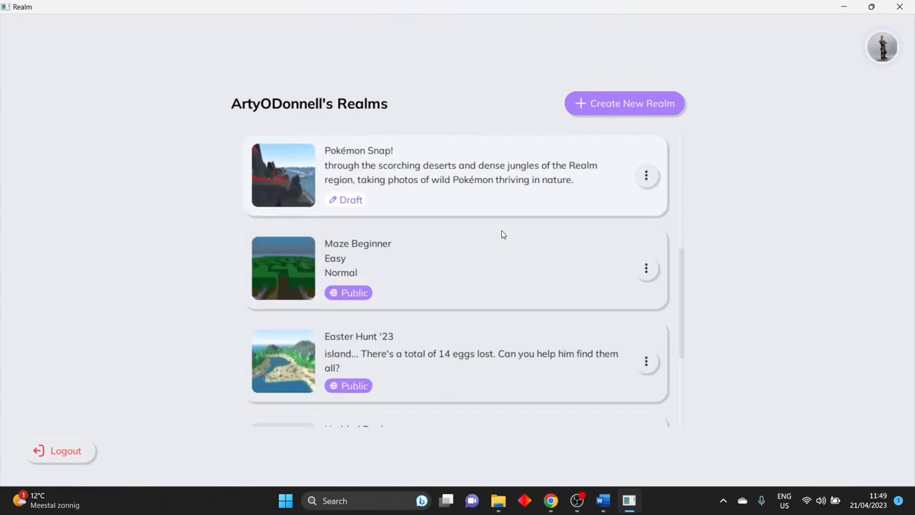
scroll("down", 3)
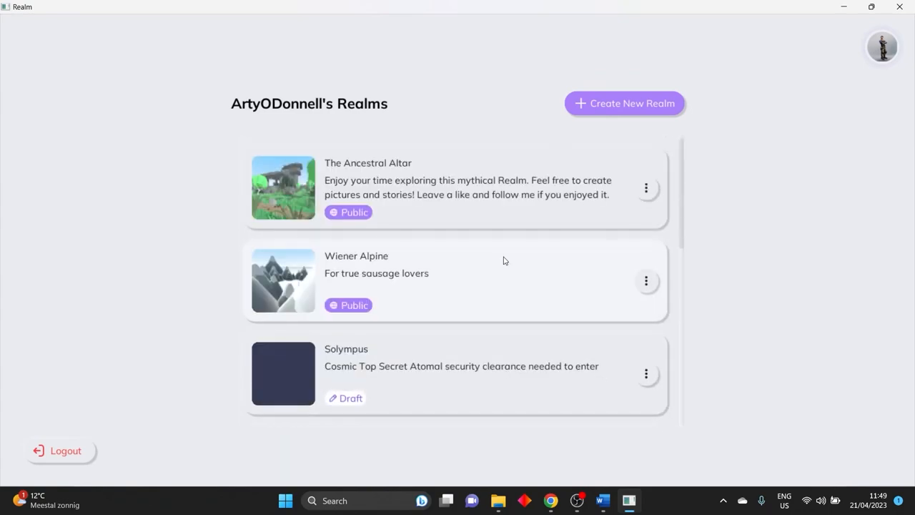
mouse_move(599, 72)
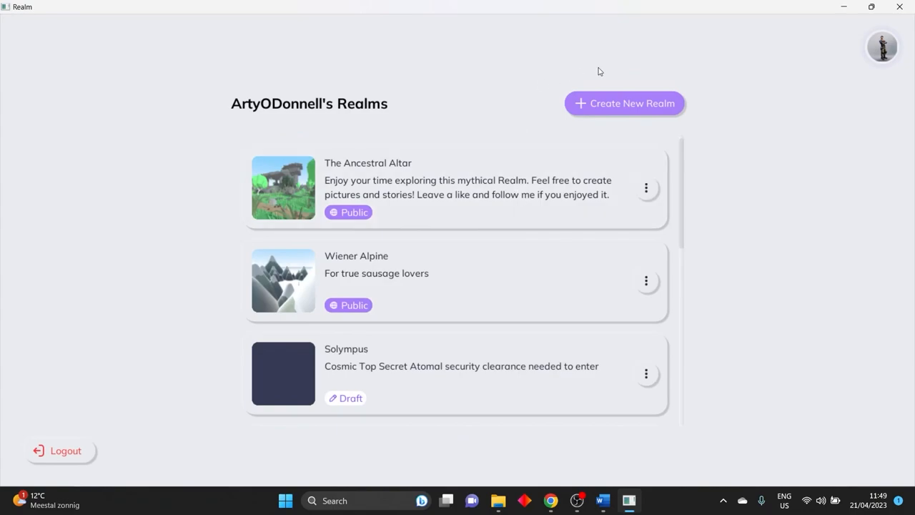
scroll("down", 3)
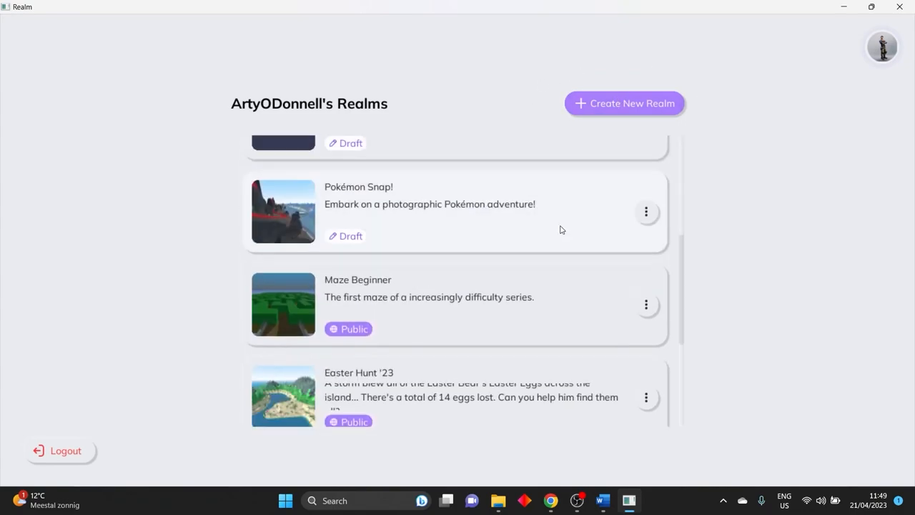
scroll("down", 3)
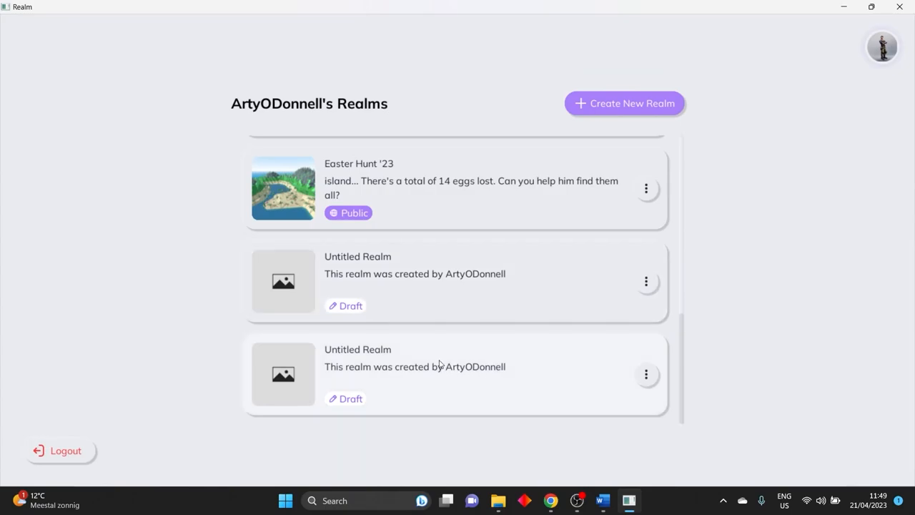
mouse_move(451, 383)
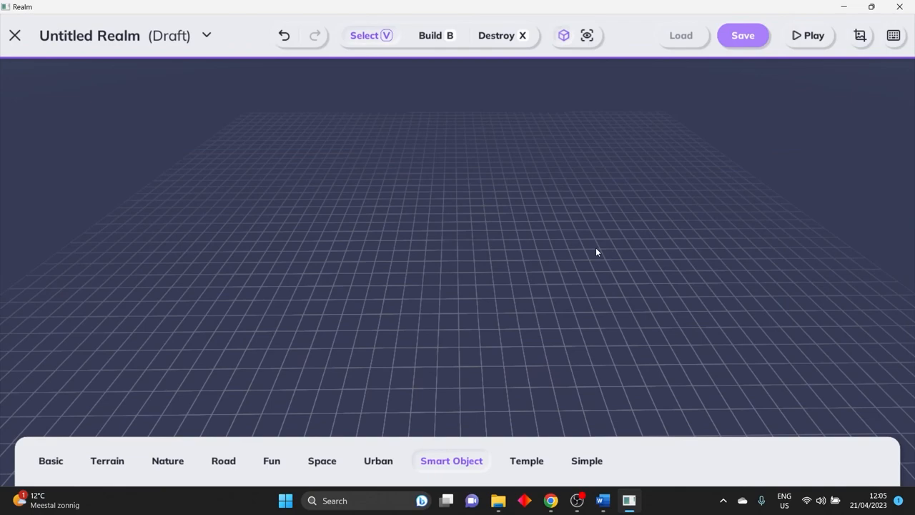
mouse_move(284, 237)
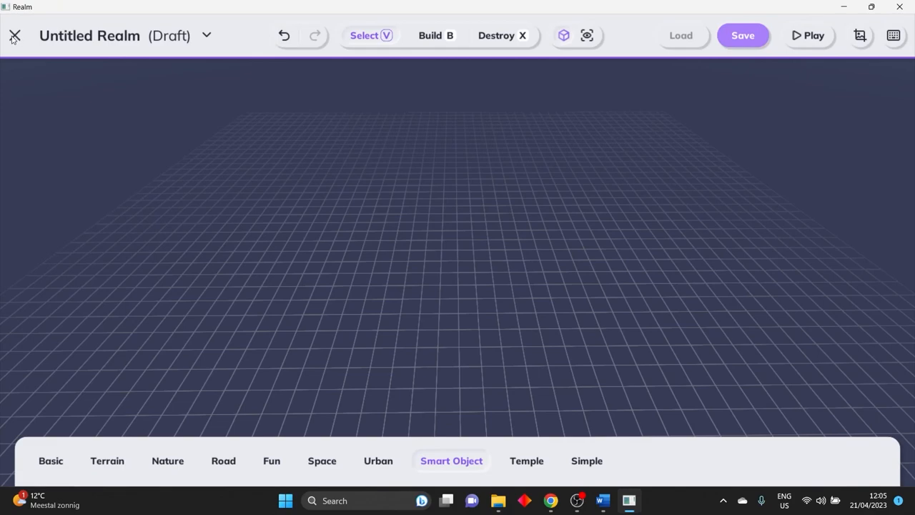
mouse_move(150, 44)
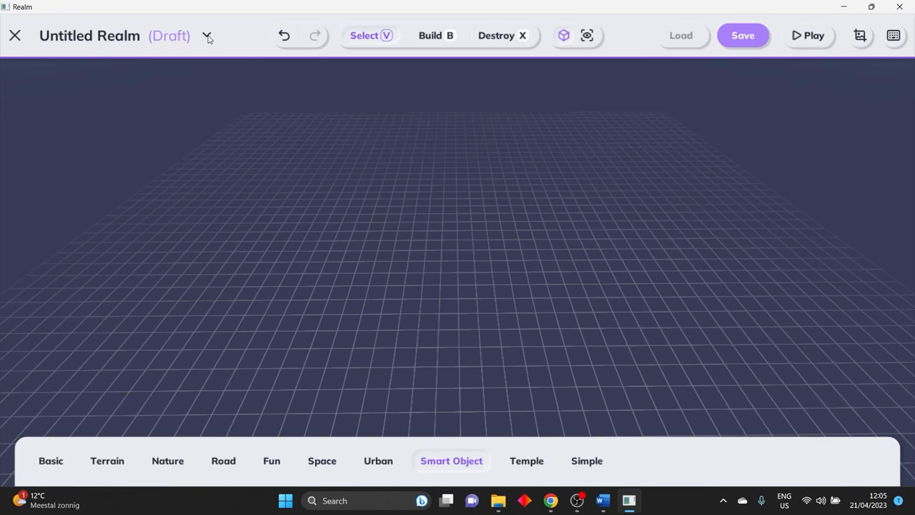
left_click(206, 36)
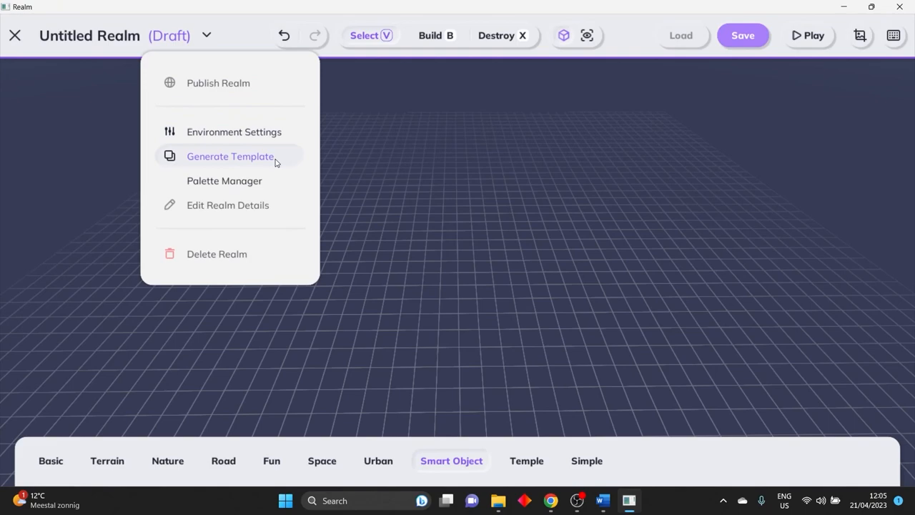
mouse_move(270, 207)
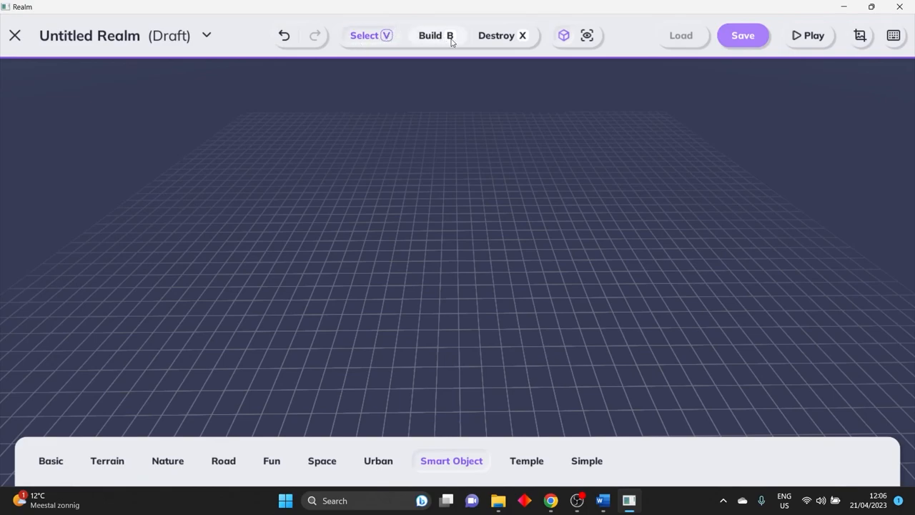
mouse_move(548, 71)
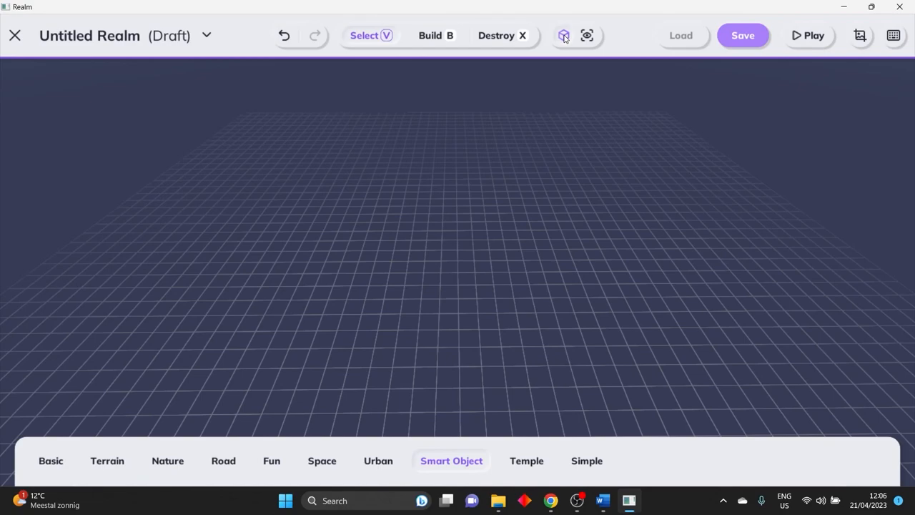
mouse_move(566, 40)
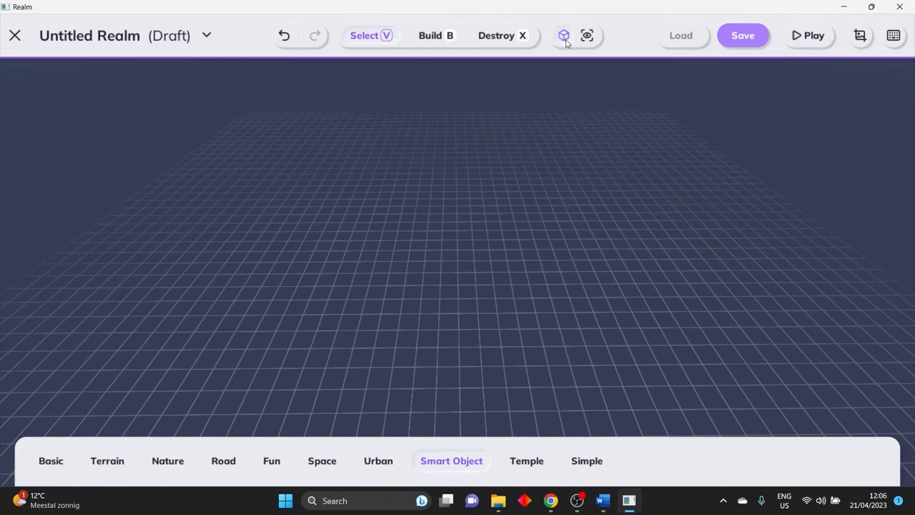
mouse_move(412, 174)
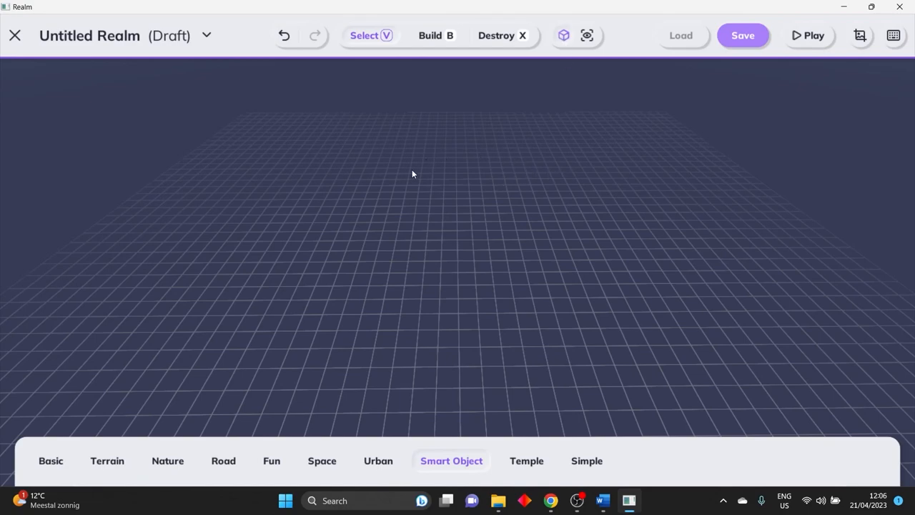
mouse_move(626, 208)
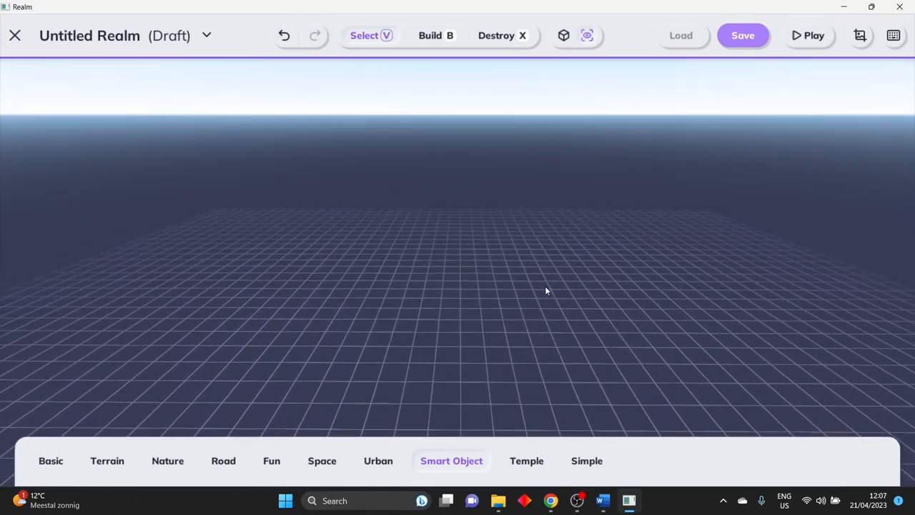
left_click_drag(546, 290, 537, 343)
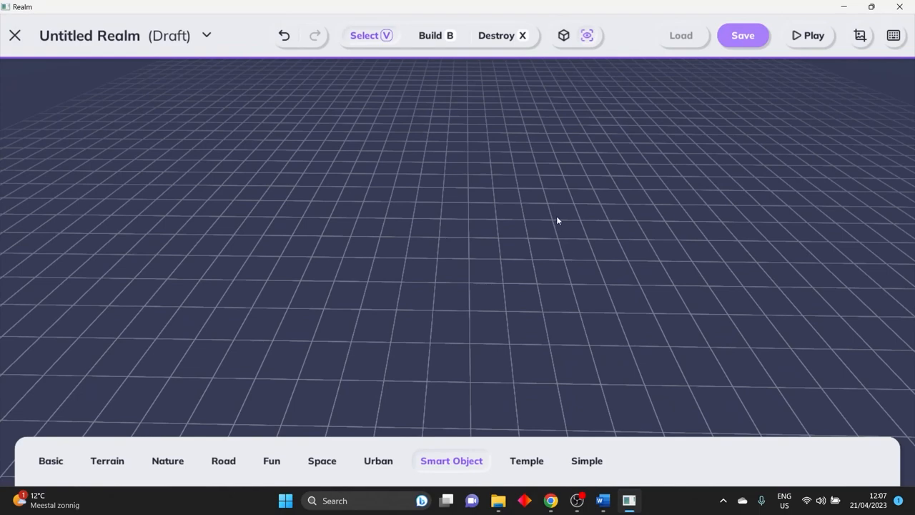
mouse_move(698, 36)
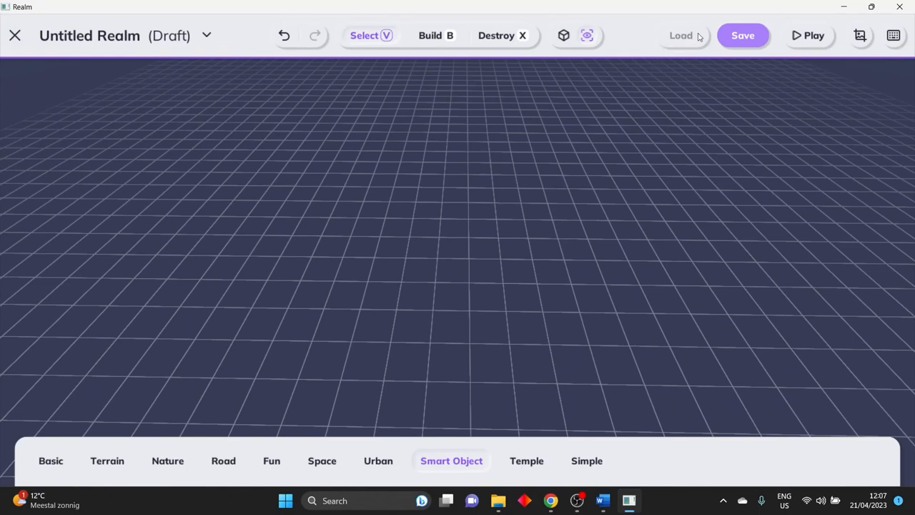
mouse_move(726, 30)
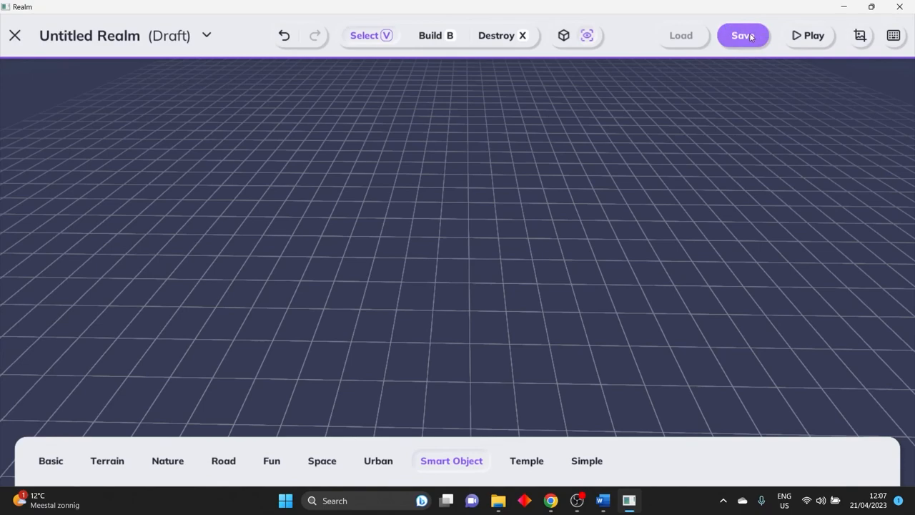
mouse_move(812, 35)
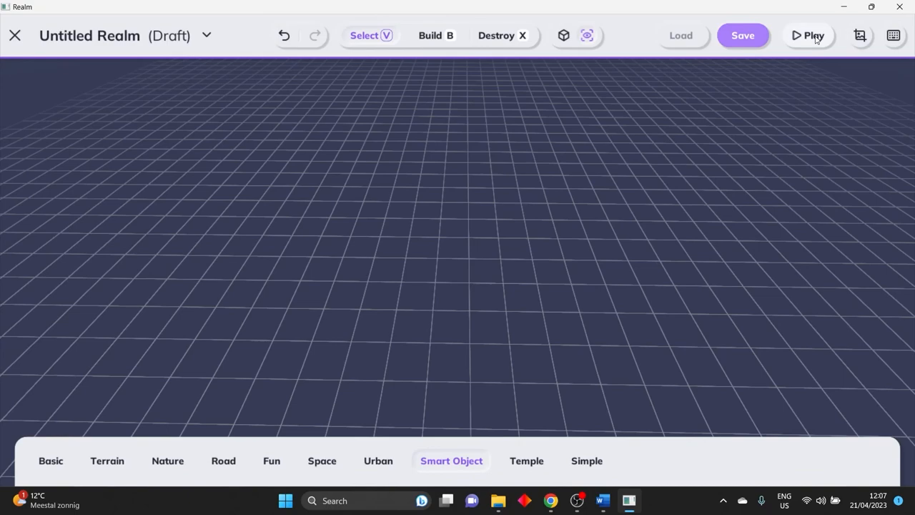
mouse_move(860, 35)
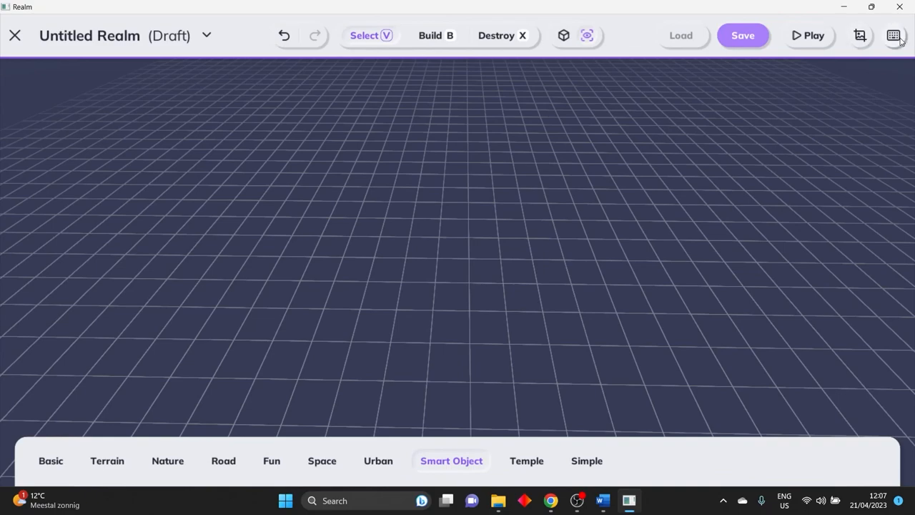
left_click(892, 34)
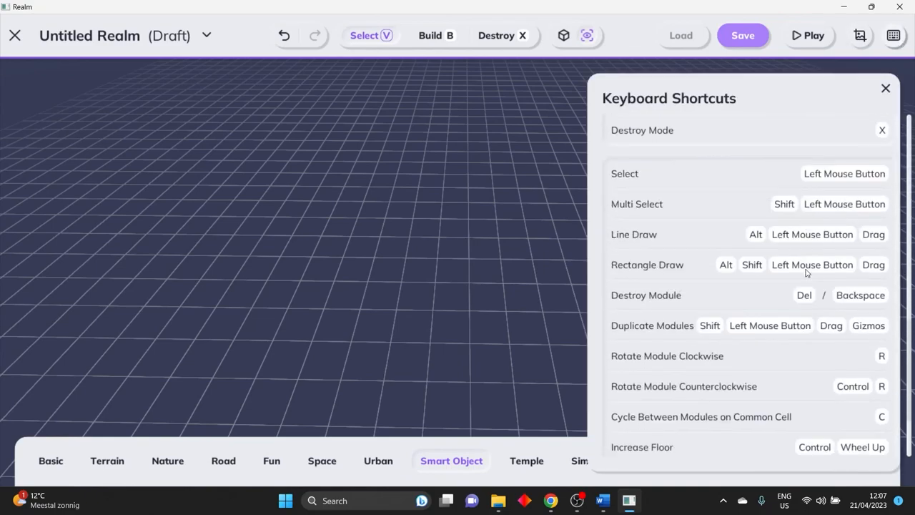
scroll("up", 3)
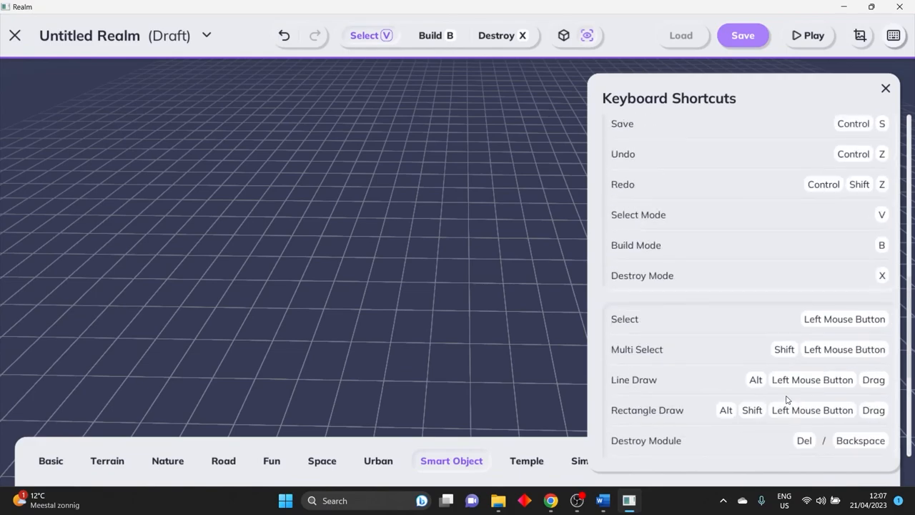
scroll("down", 3)
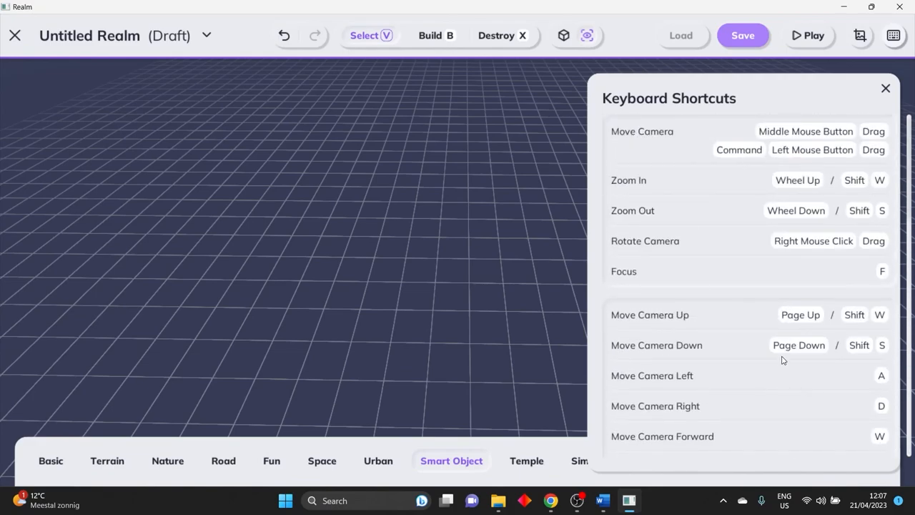
mouse_move(483, 261)
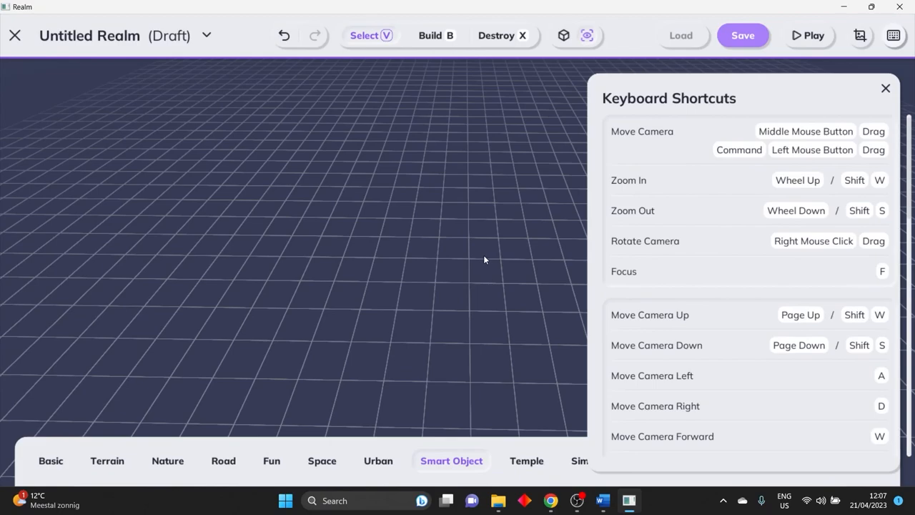
mouse_move(879, 99)
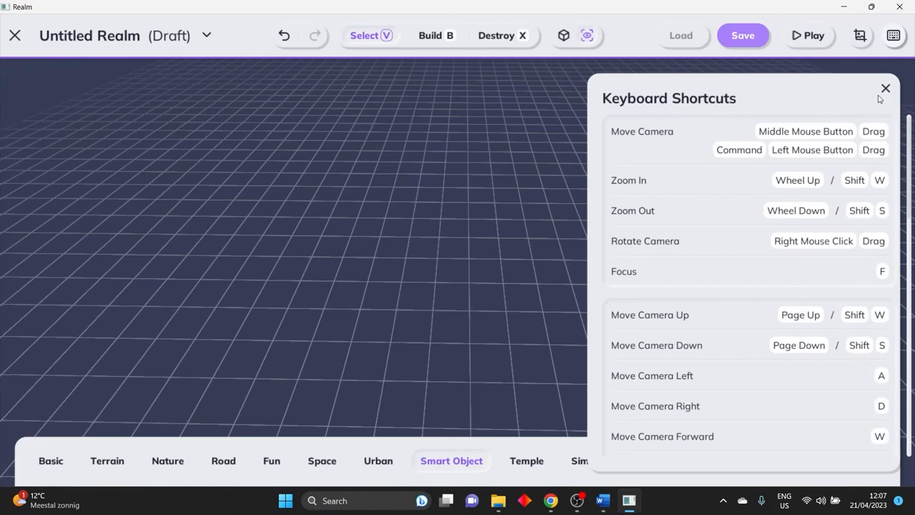
left_click(885, 89)
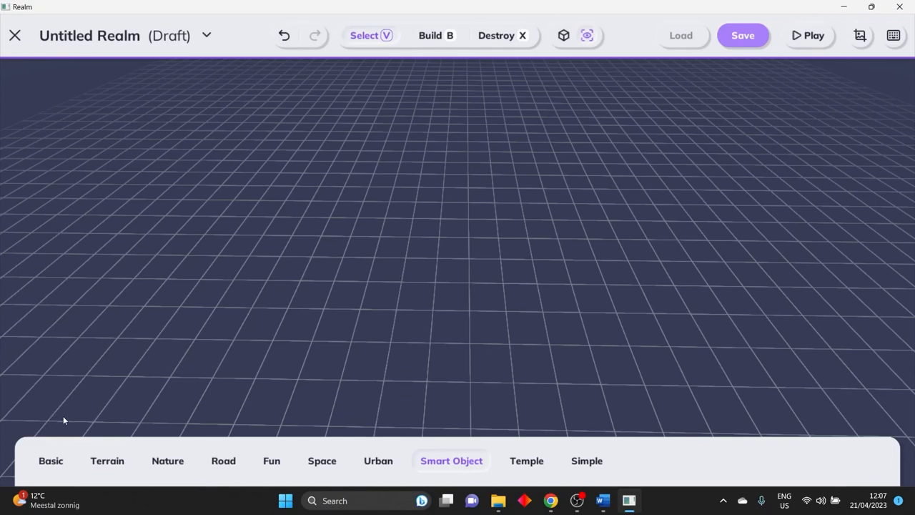
mouse_move(336, 401)
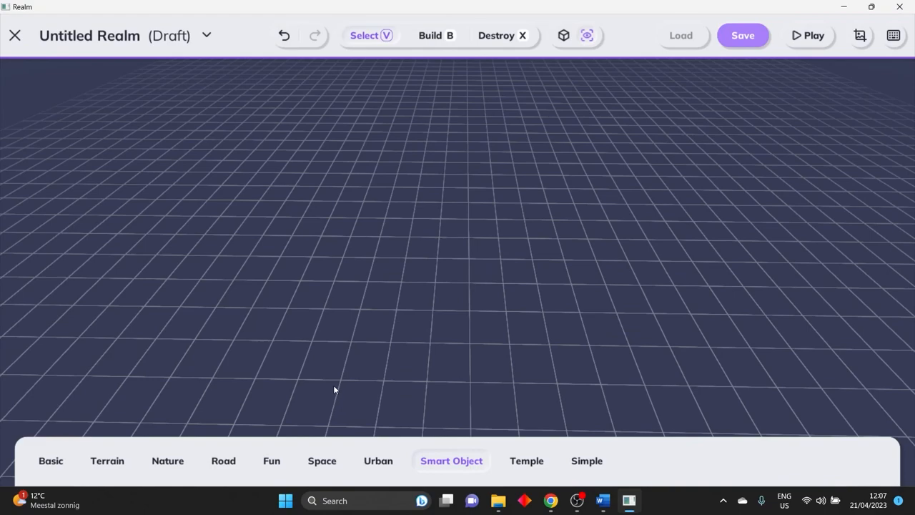
mouse_move(336, 383)
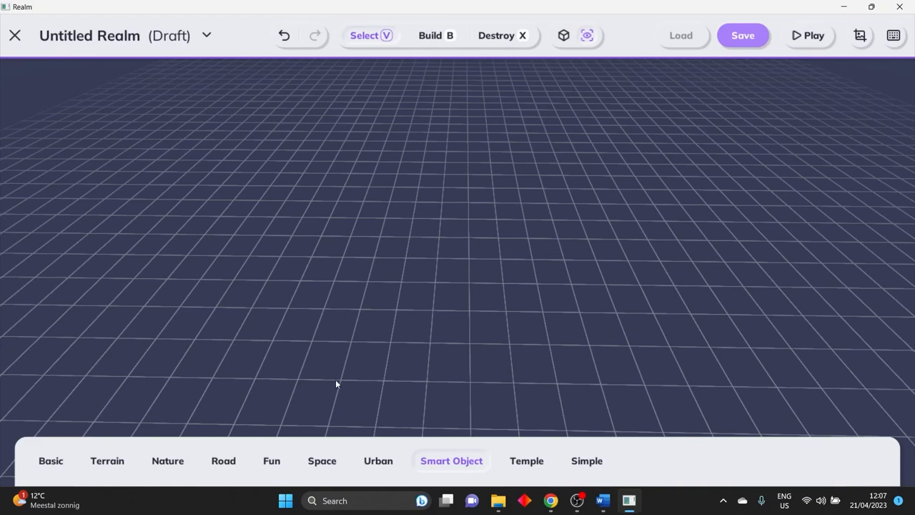
Expand the Smart Object piece palette in the bottom bar.
left_click(452, 460)
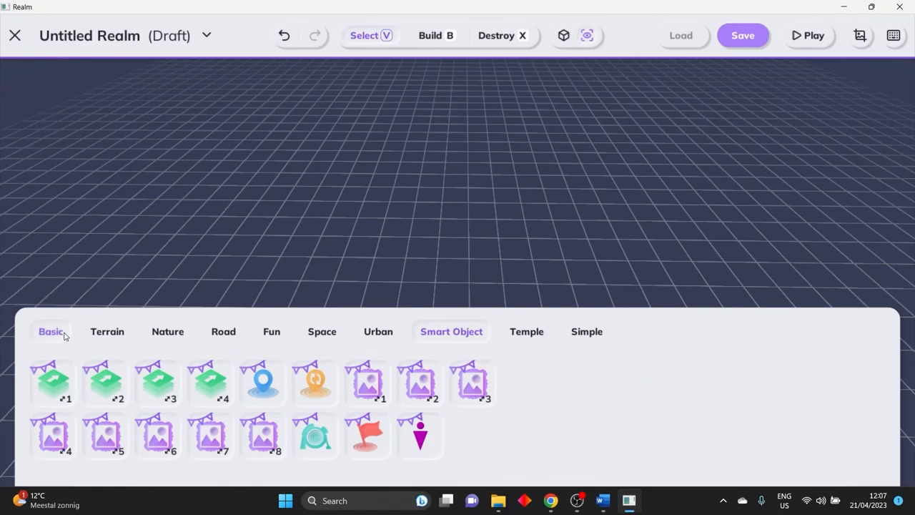
Browse the Basic pieces, then switch to the Terrain category's grass piece.
left_click(50, 331)
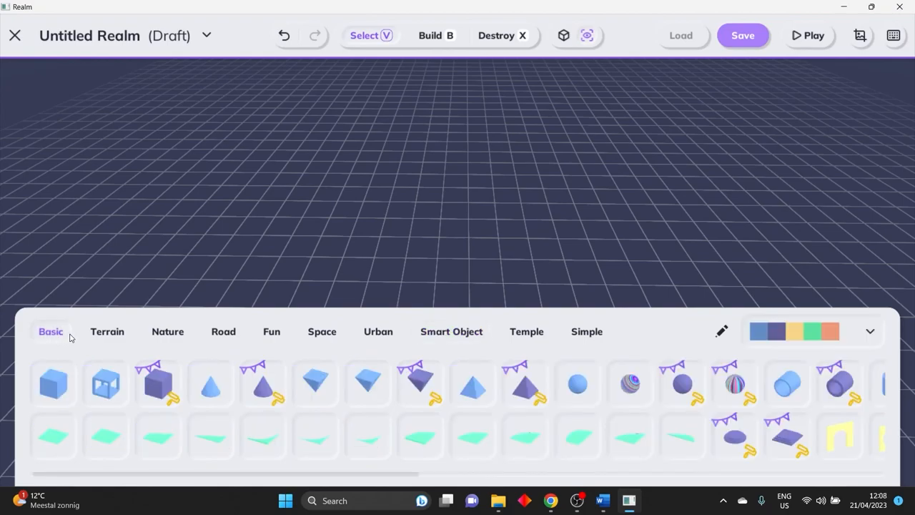
left_click(210, 436)
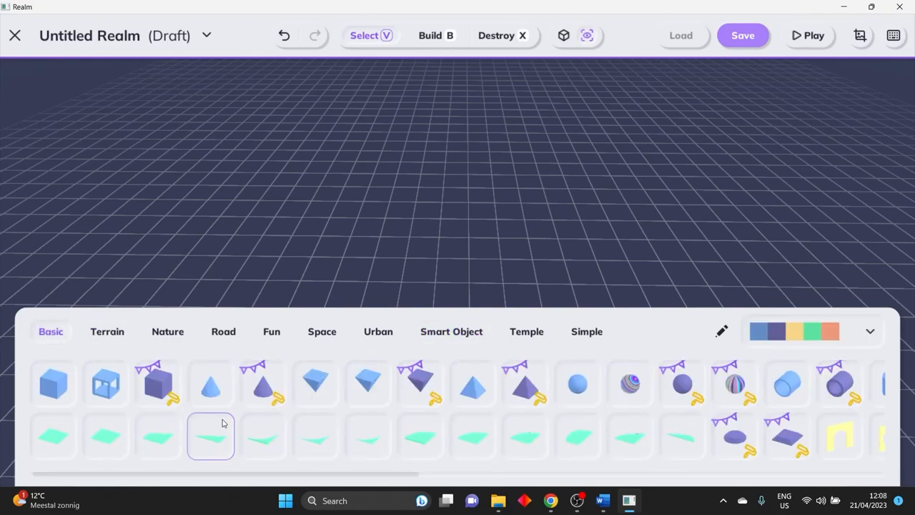
scroll("right", 3)
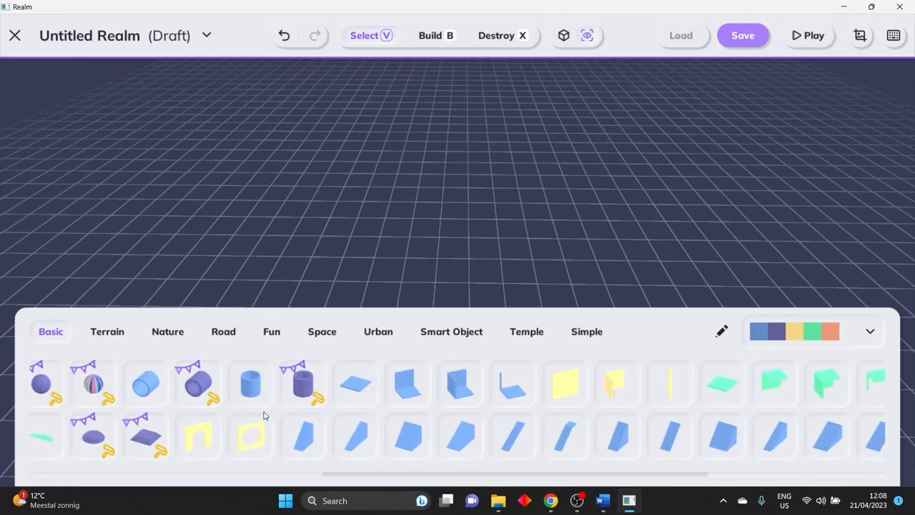
scroll("left", 3)
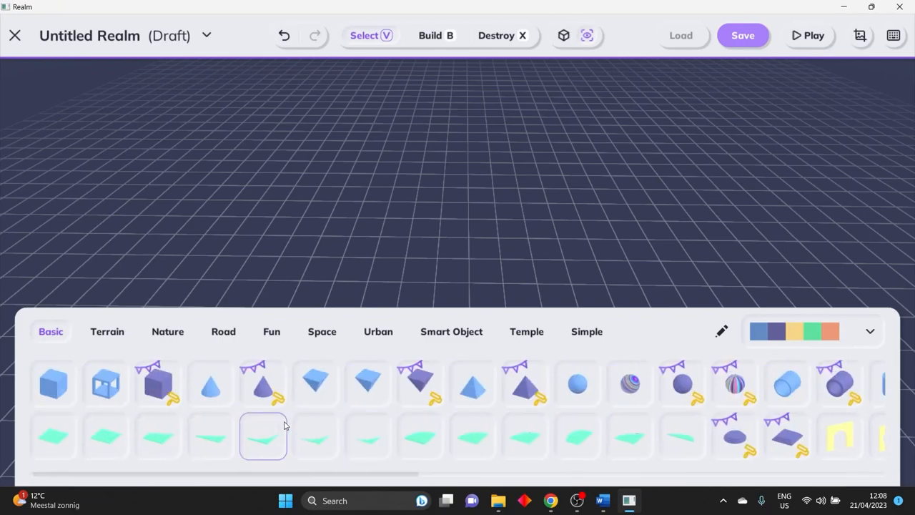
scroll("right", 3)
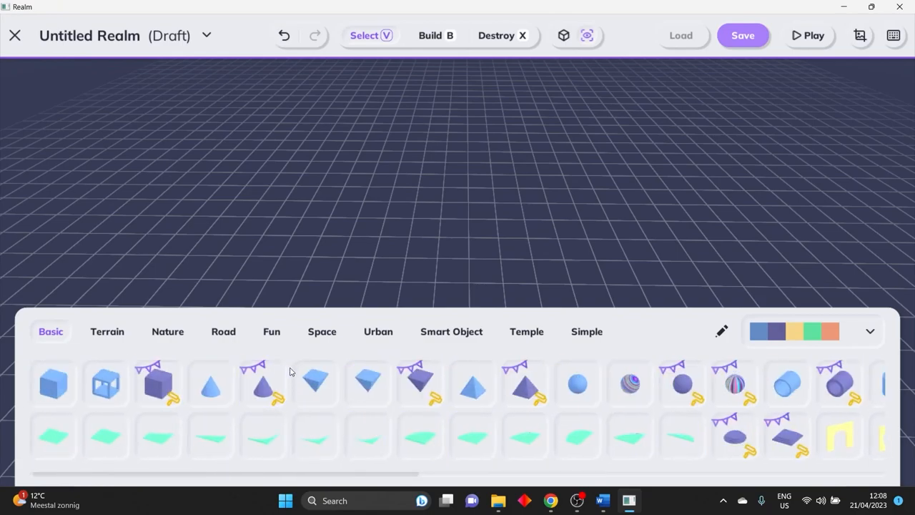
left_click(315, 383)
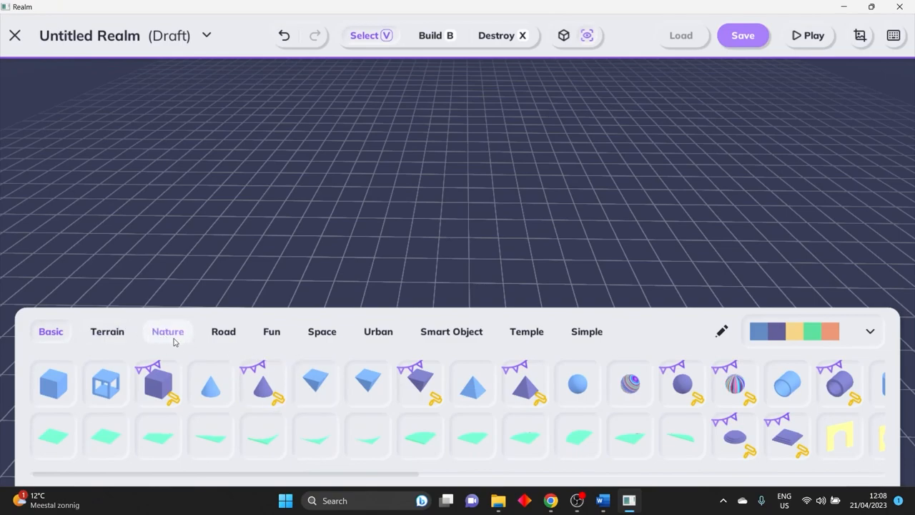
left_click(107, 332)
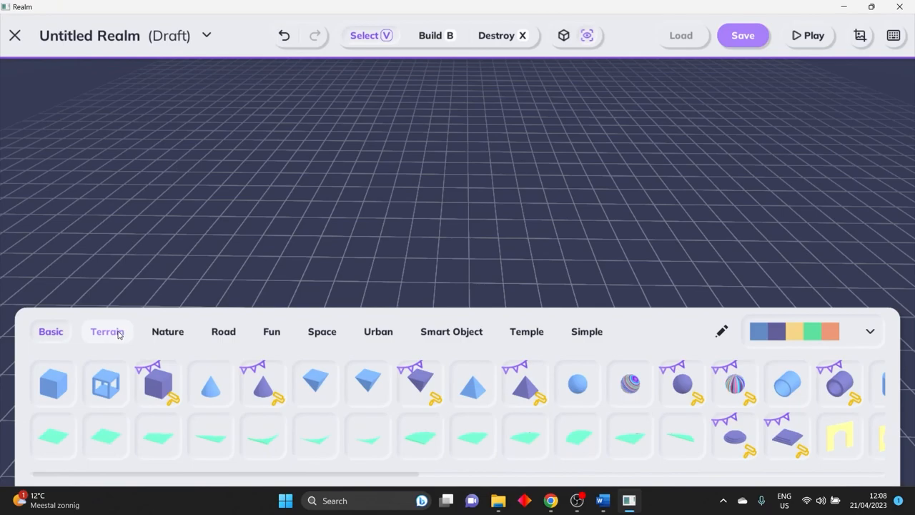
left_click(106, 332)
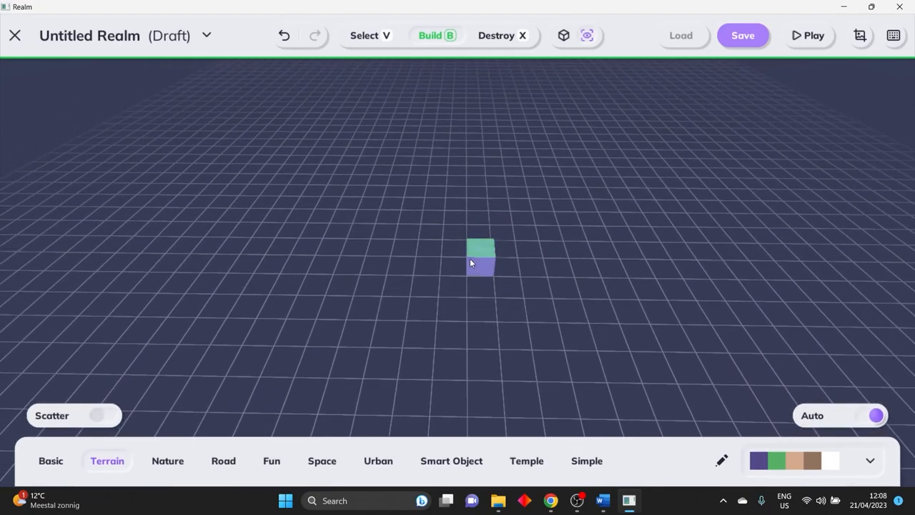
Drag out a large flat rectangle of green grass terrain on the grid.
left_click_drag(480, 260, 406, 229)
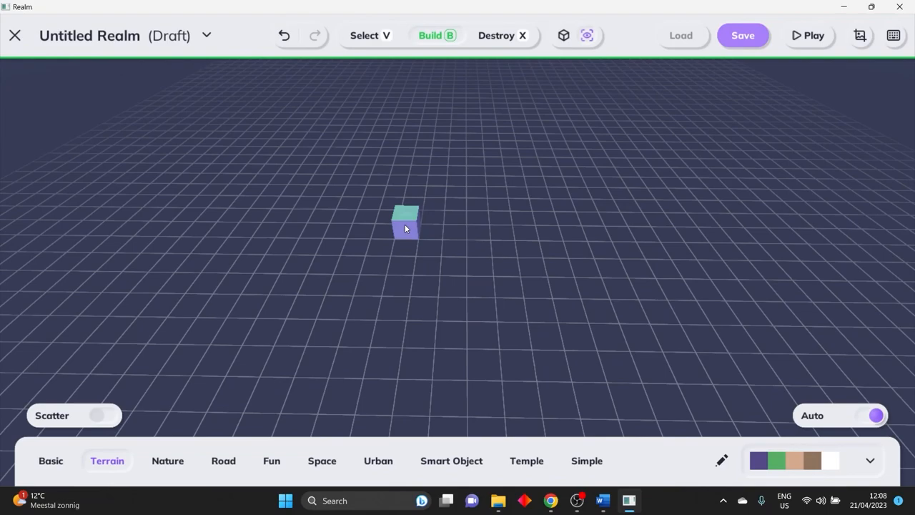
left_click_drag(406, 226, 608, 321)
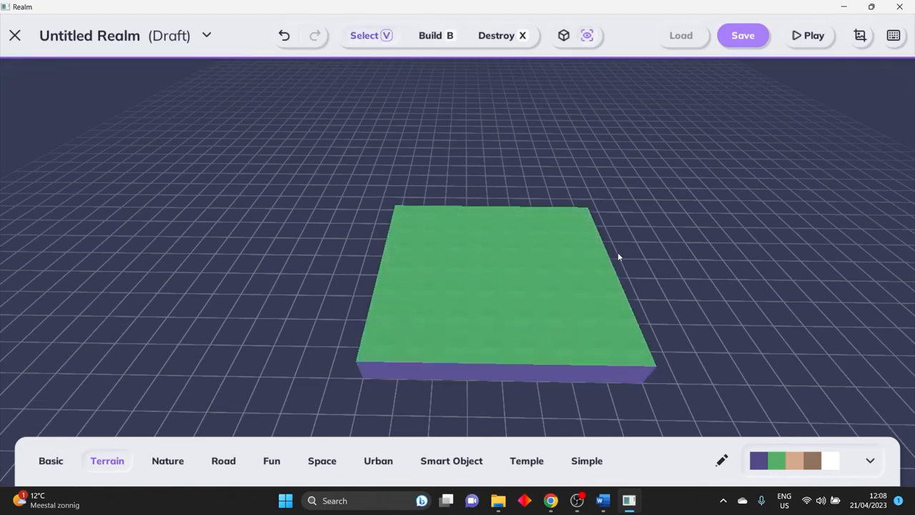
mouse_move(449, 221)
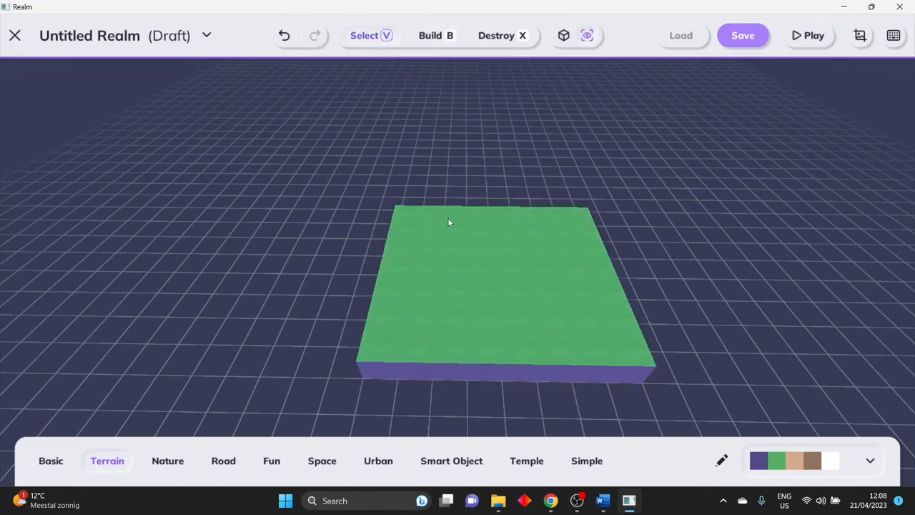
Place a spawn point smart object at the platform's centre and return to Select mode.
left_click(452, 332)
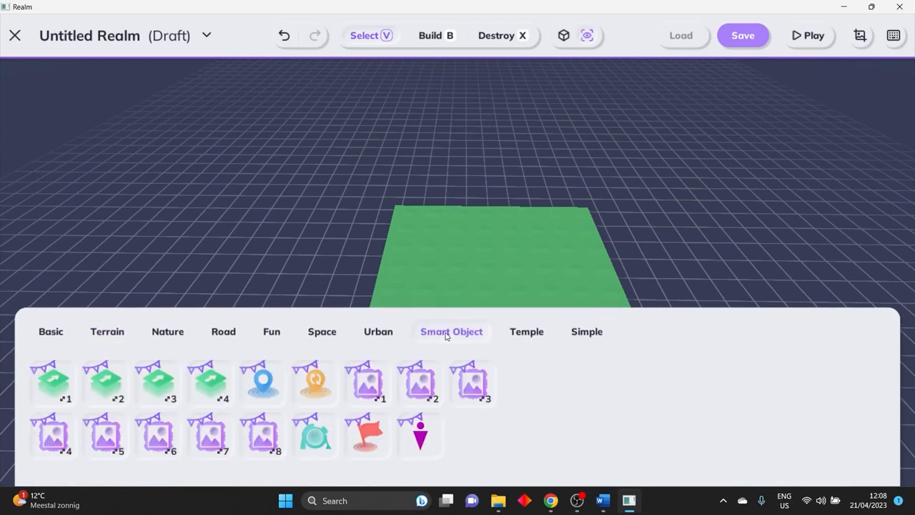
left_click(263, 383)
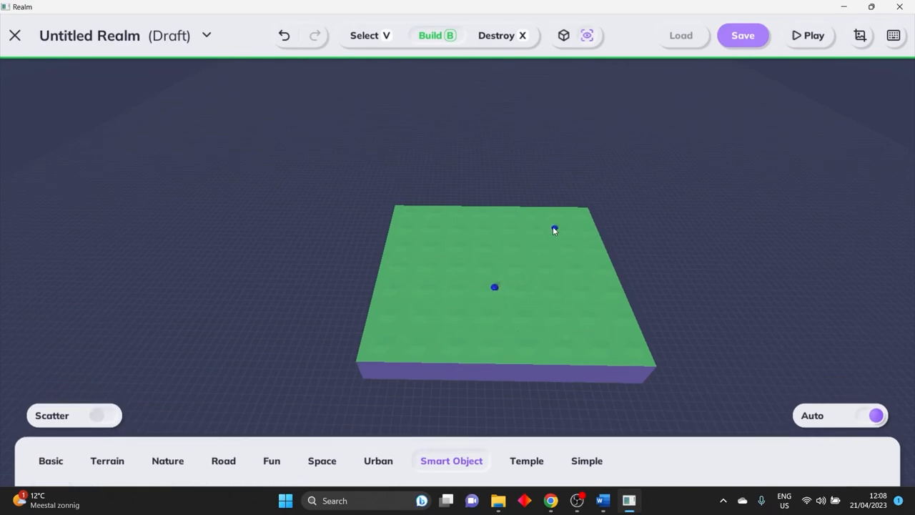
left_click(365, 34)
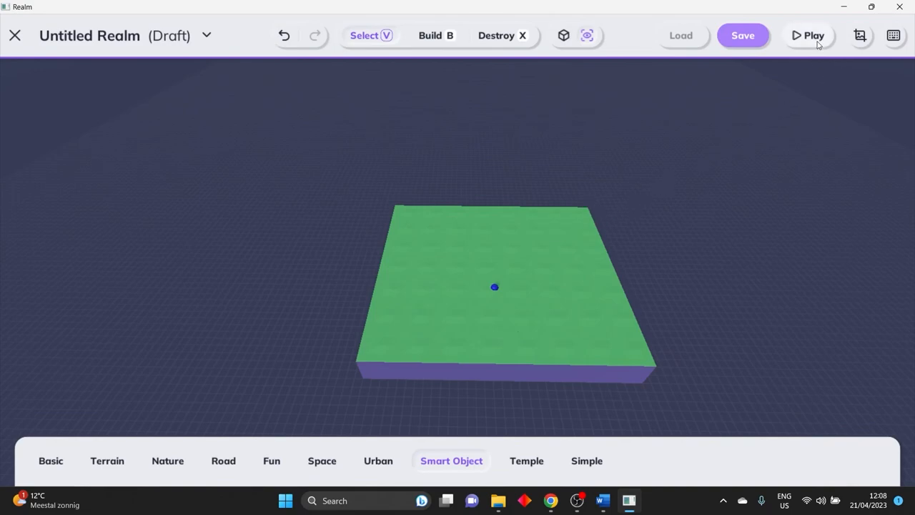
Play-test the realm on the green platform, then stop and return to editing.
left_click(807, 34)
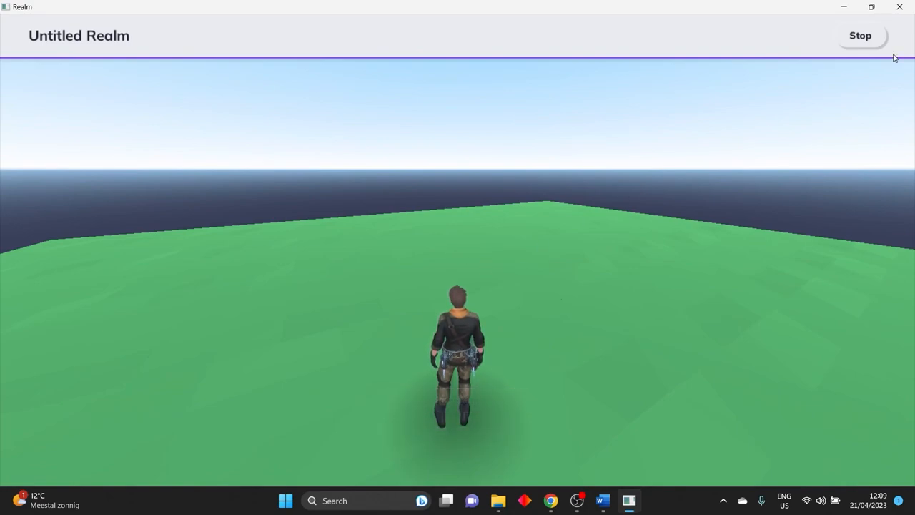
left_click(861, 34)
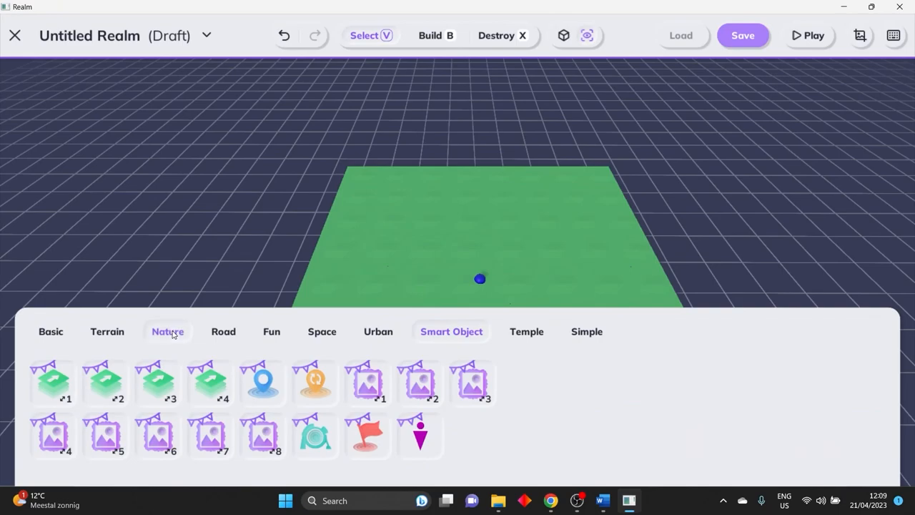
Place leafy and slim low-poly trees from the Nature category across the green platform.
left_click(168, 332)
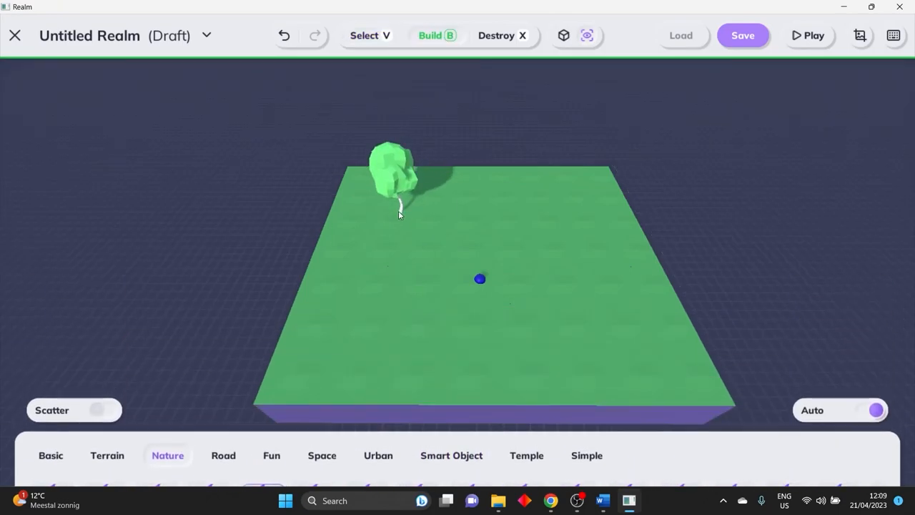
left_click(549, 223)
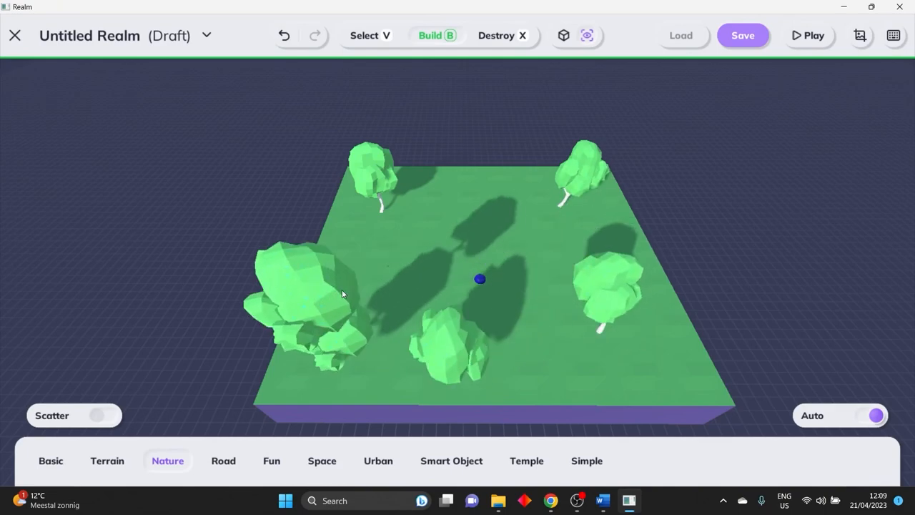
left_click(365, 35)
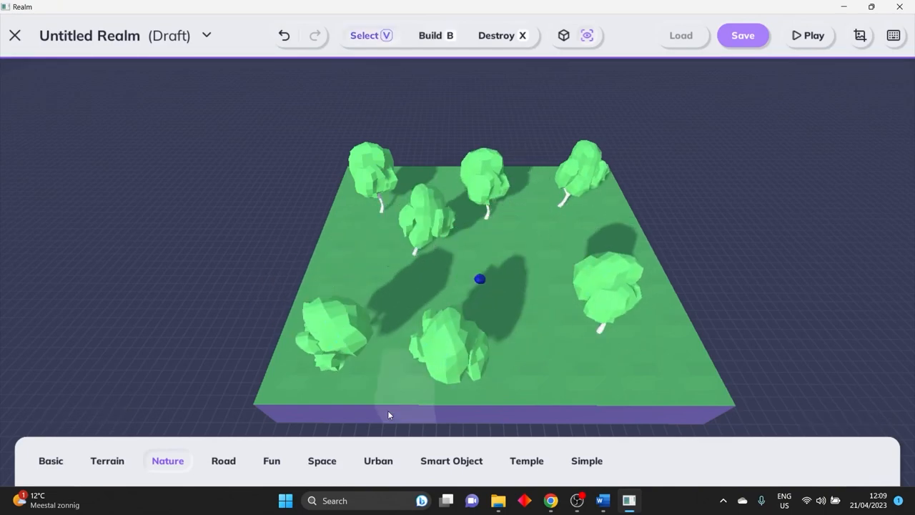
left_click(167, 460)
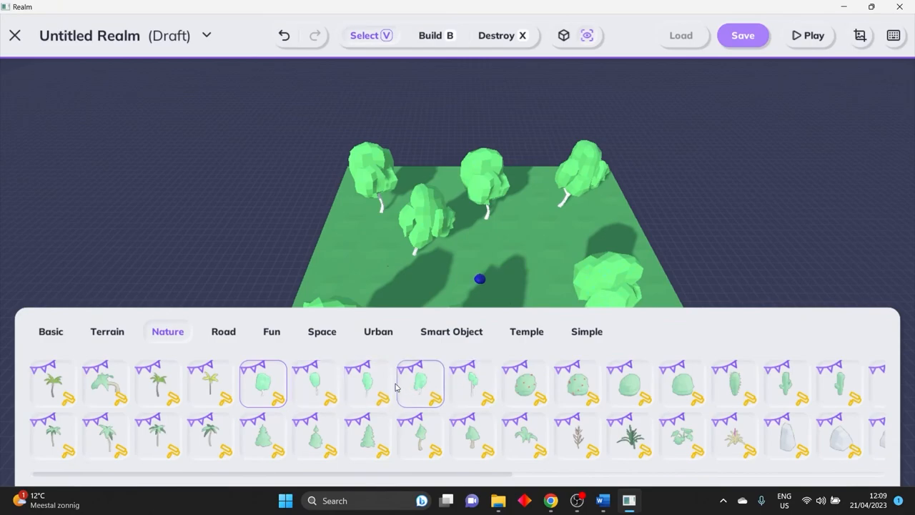
left_click(436, 34)
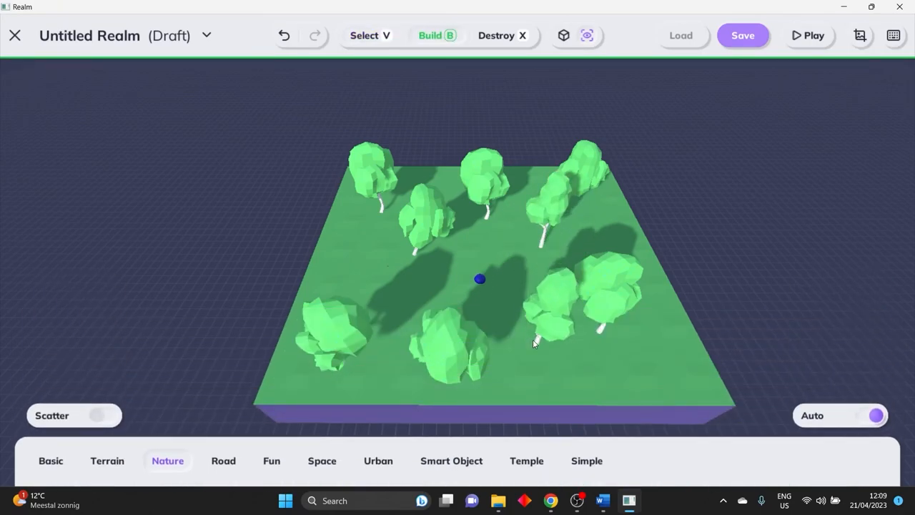
left_click(365, 34)
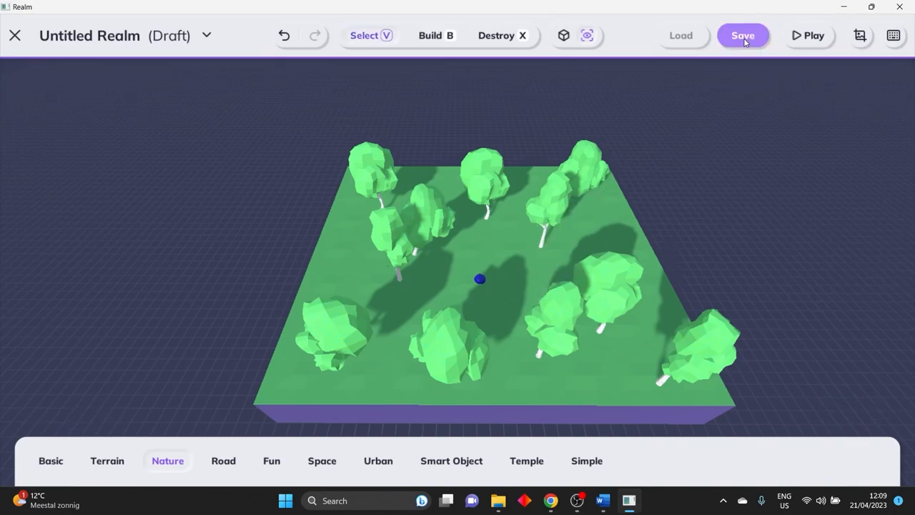
mouse_move(806, 214)
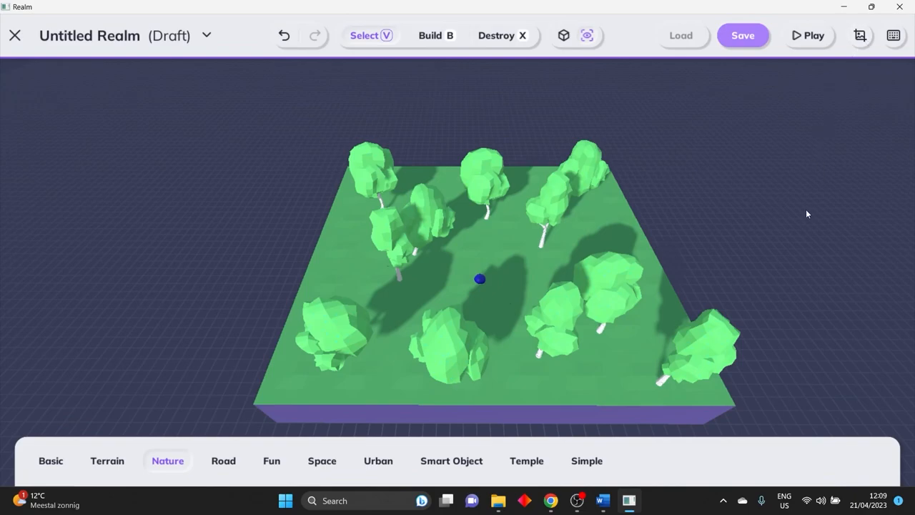
mouse_move(753, 247)
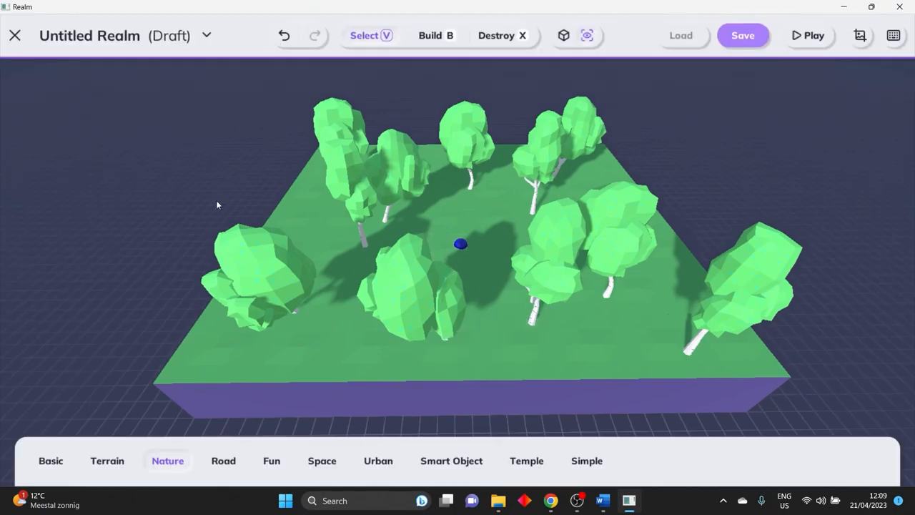
mouse_move(16, 37)
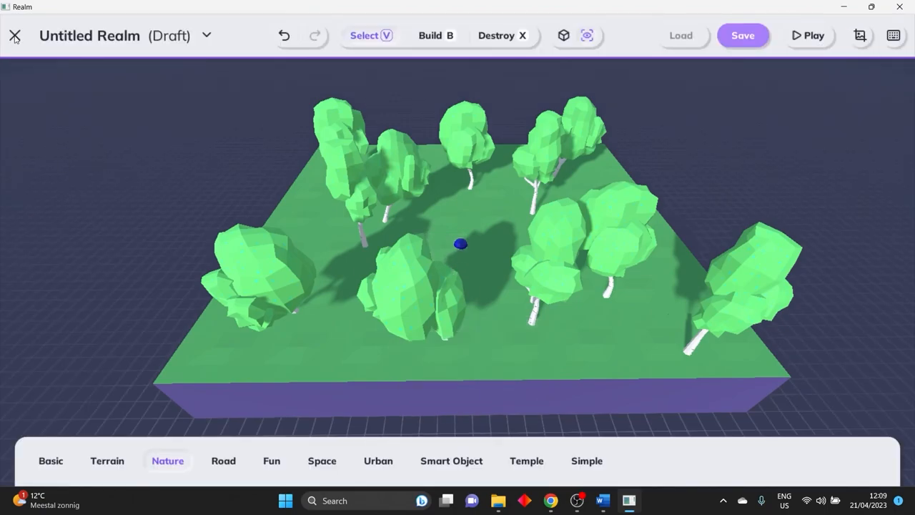
Exit to the realms list and bring up the tree realm's publish/delete options menu.
left_click(14, 34)
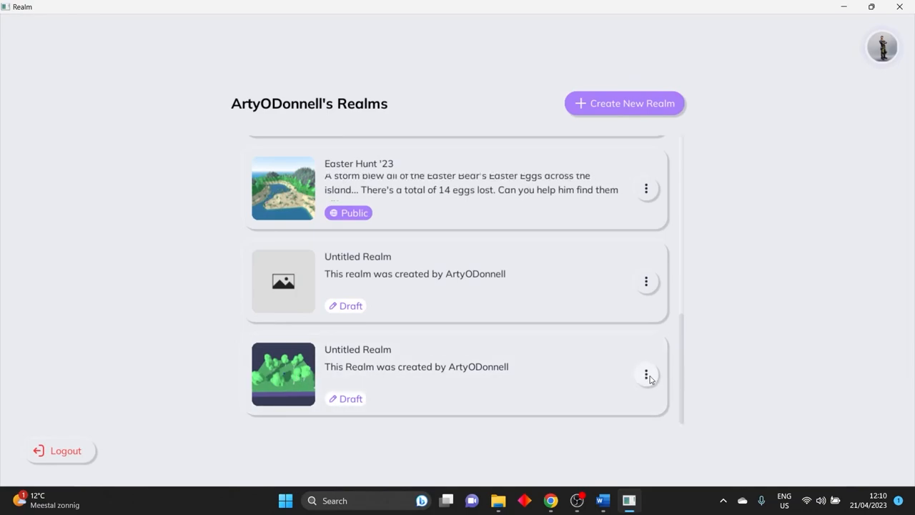
left_click(647, 374)
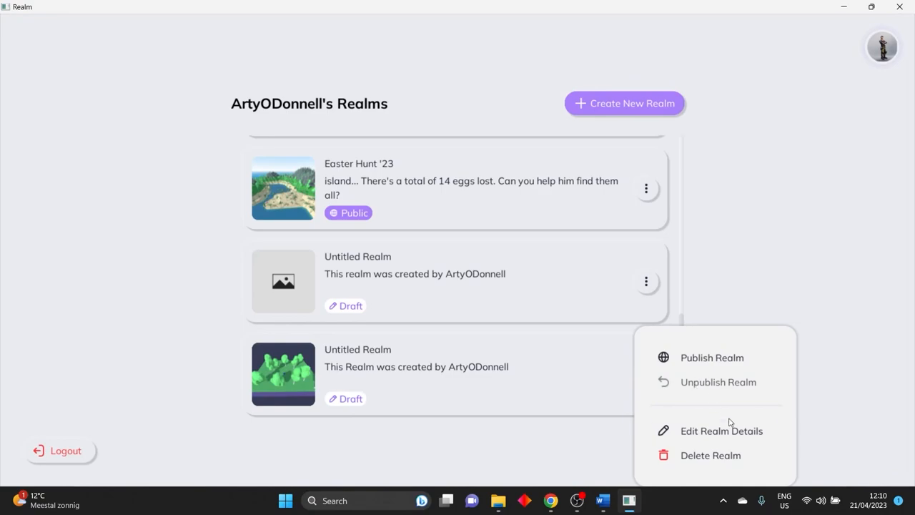
Rename the realm to 'My First Realm' with description 'Tutorial Video' and save.
left_click(721, 430)
type("M")
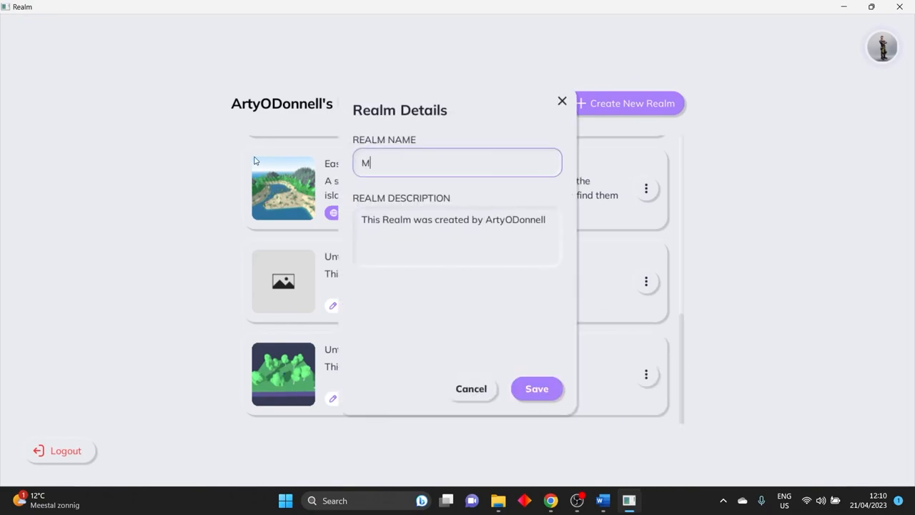
type("y First Re")
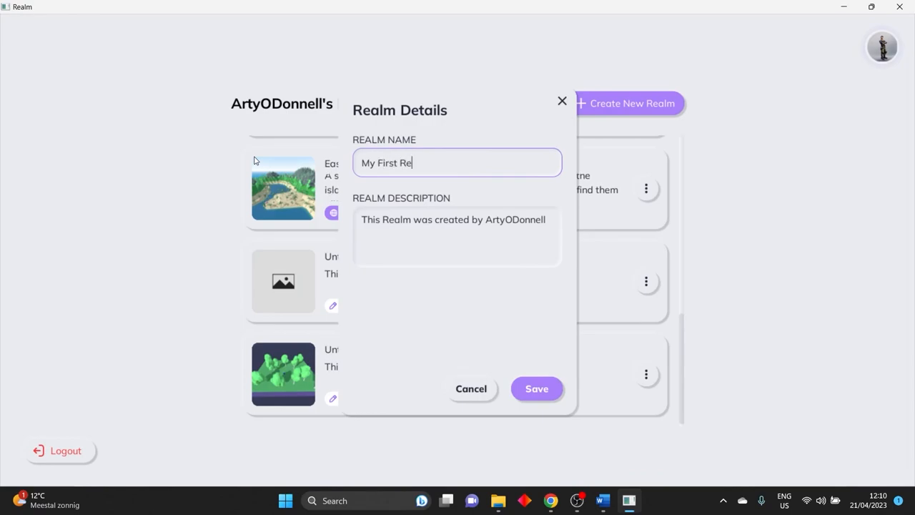
left_click(457, 236)
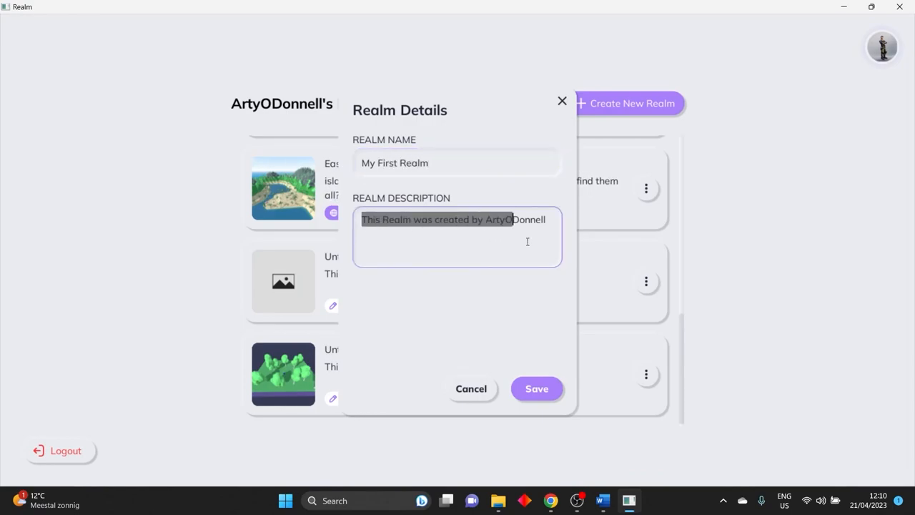
type("Tuto")
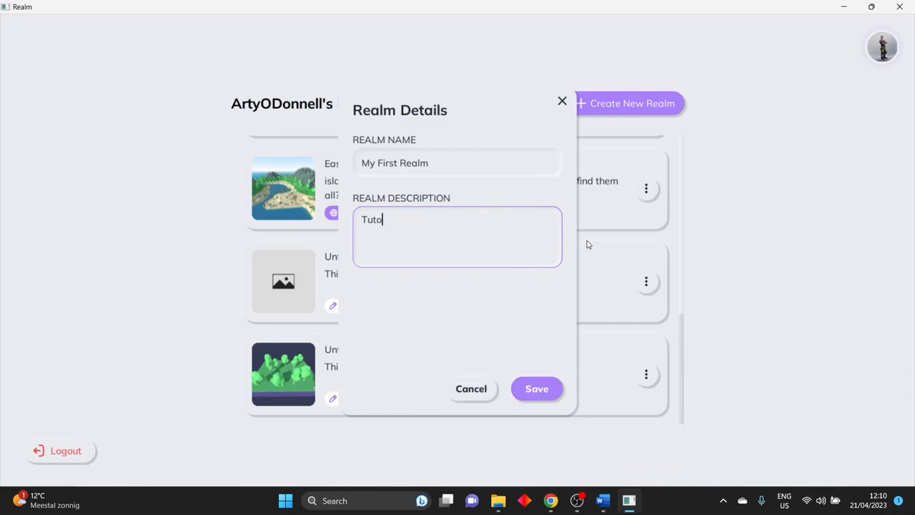
type("rial Video")
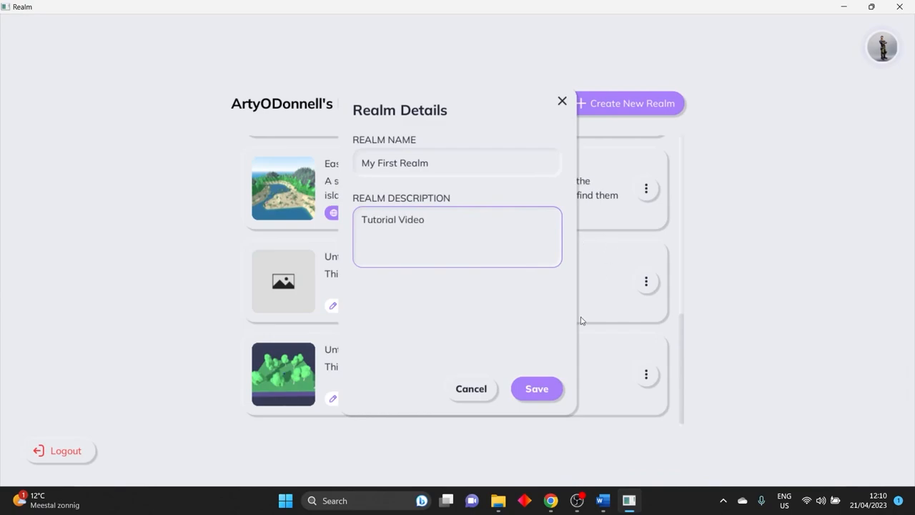
left_click(537, 388)
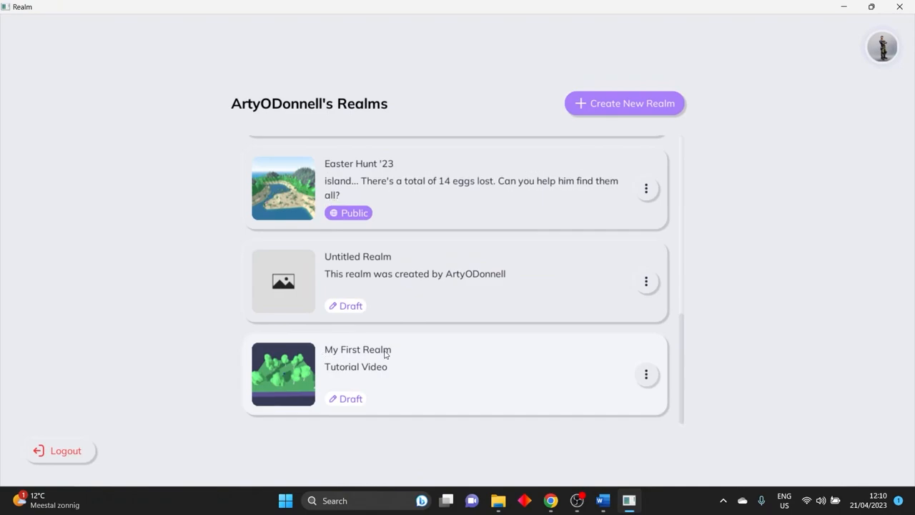
Publish My First Realm from its options menu so it becomes public.
left_click(646, 375)
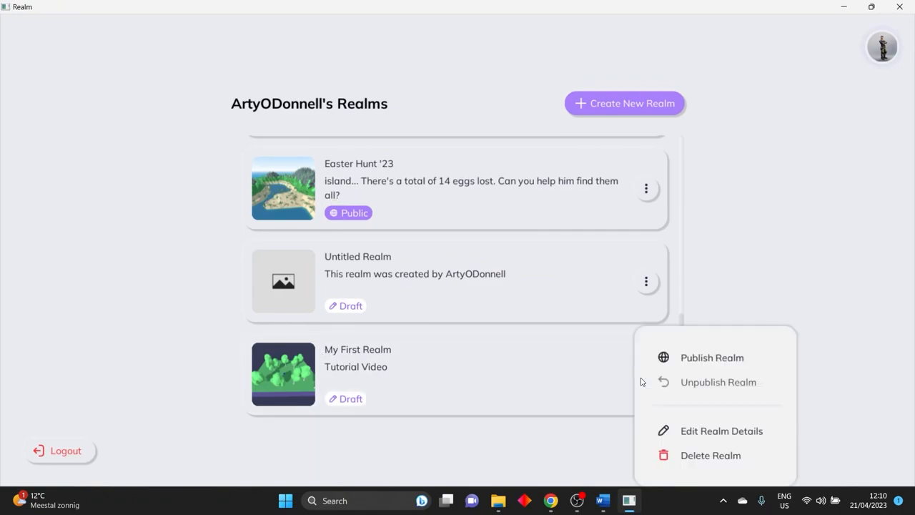
left_click(711, 357)
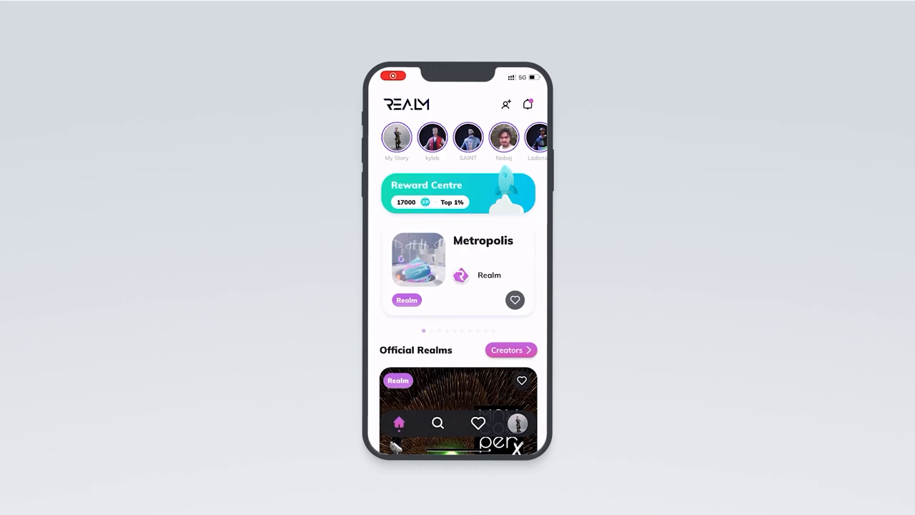
From your profile's Owned Realms, select My First Realm and enter it.
left_click(518, 423)
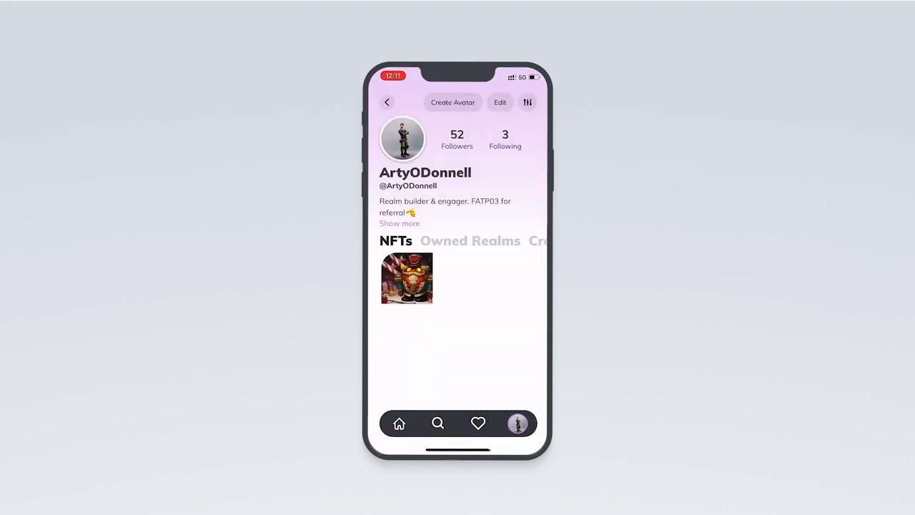
left_click(469, 240)
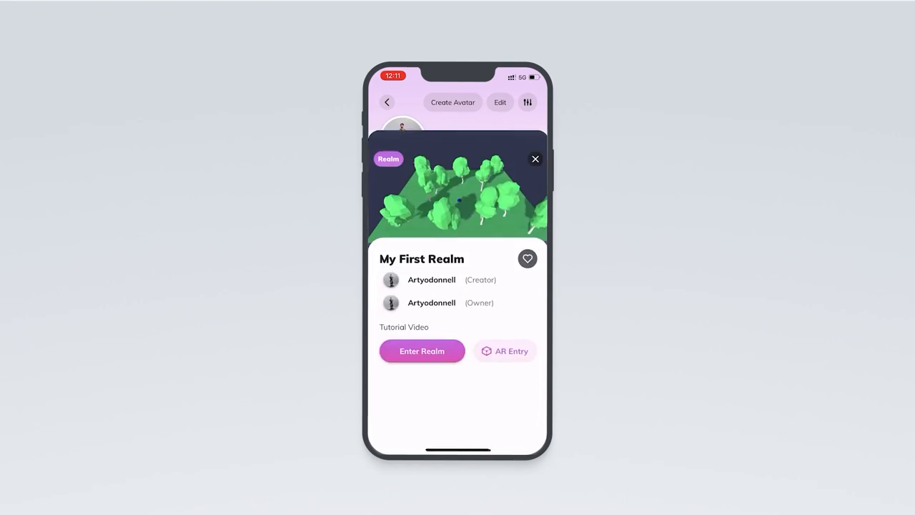
left_click(422, 351)
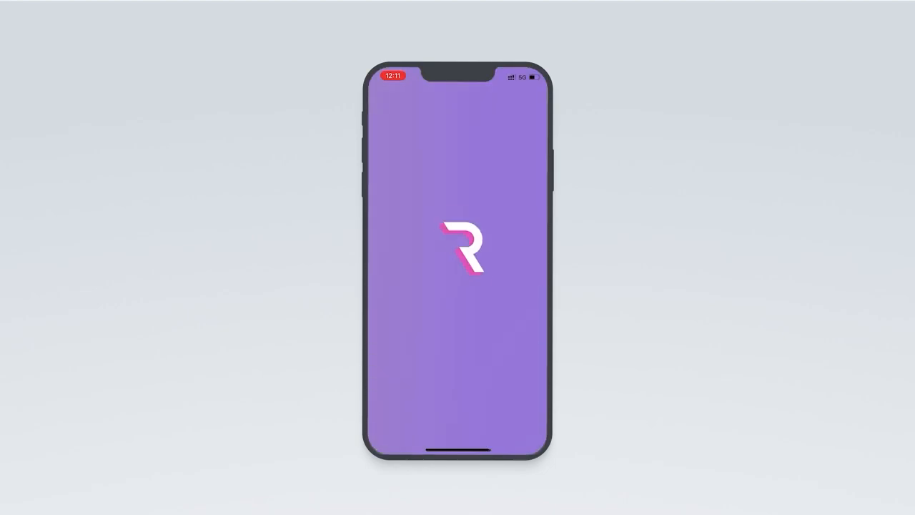